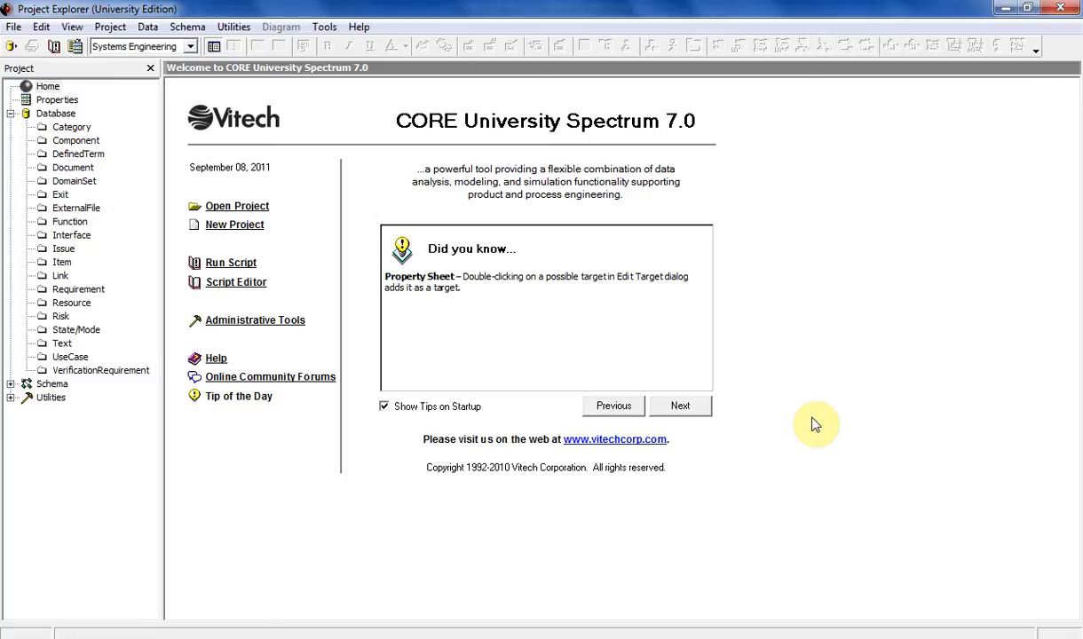
mouse_move(309, 590)
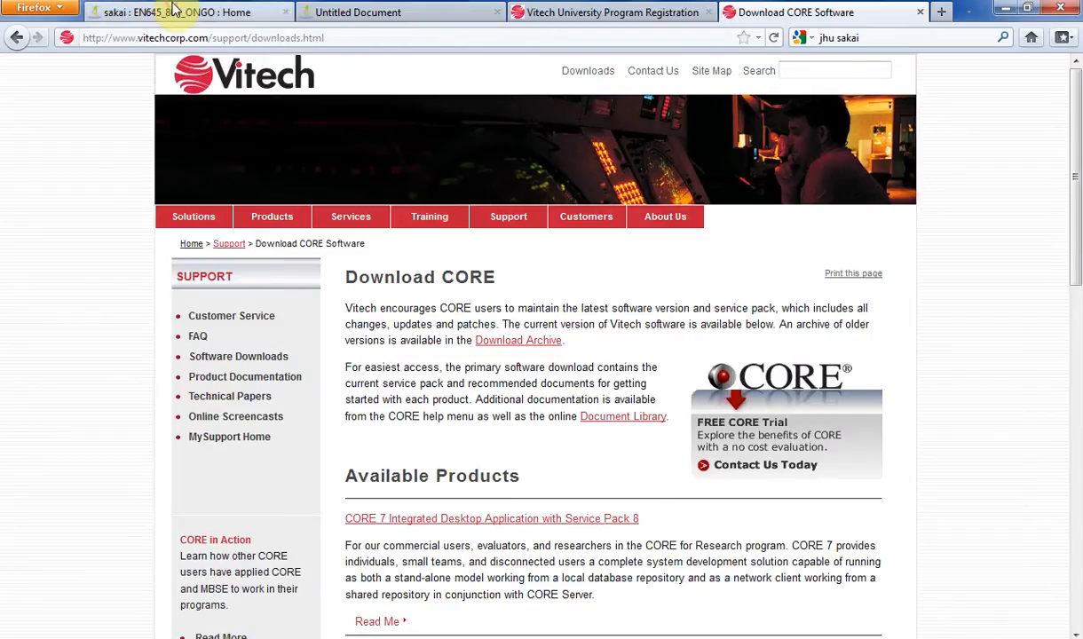
From the Sakai course site's CORE tool, open the Vitech CORE 7 Installation Instructions page.
left_click(178, 12)
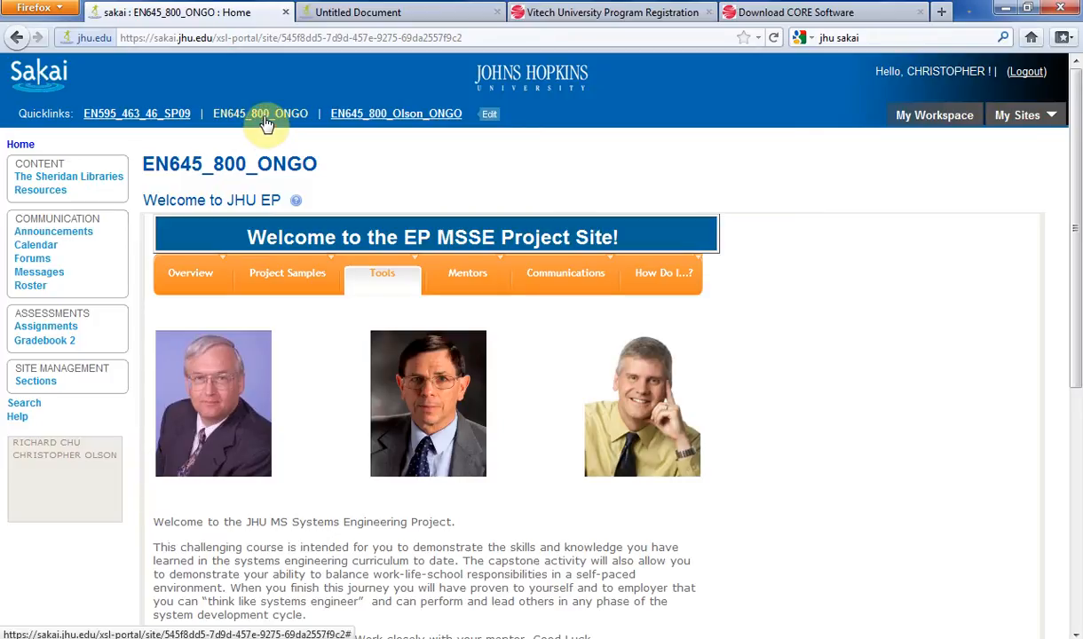
left_click(382, 272)
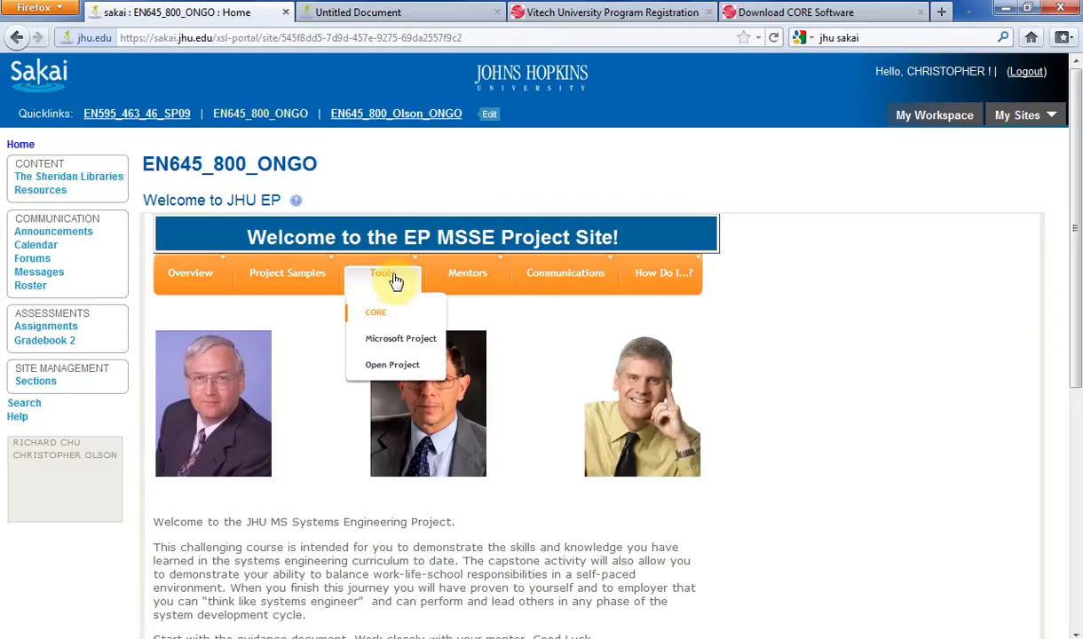
mouse_move(380, 322)
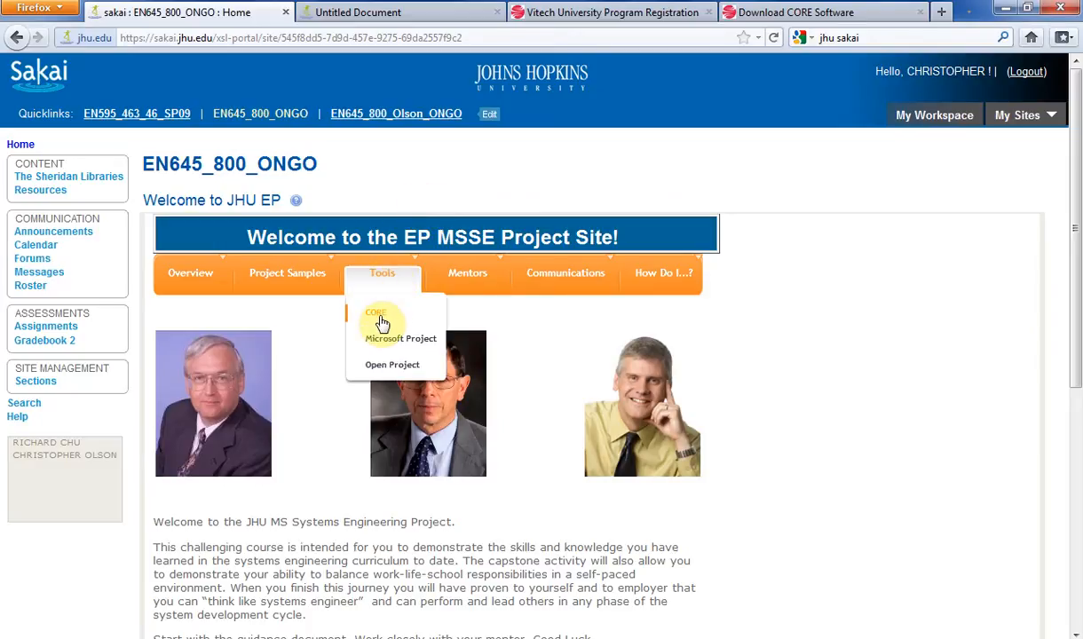
left_click(375, 313)
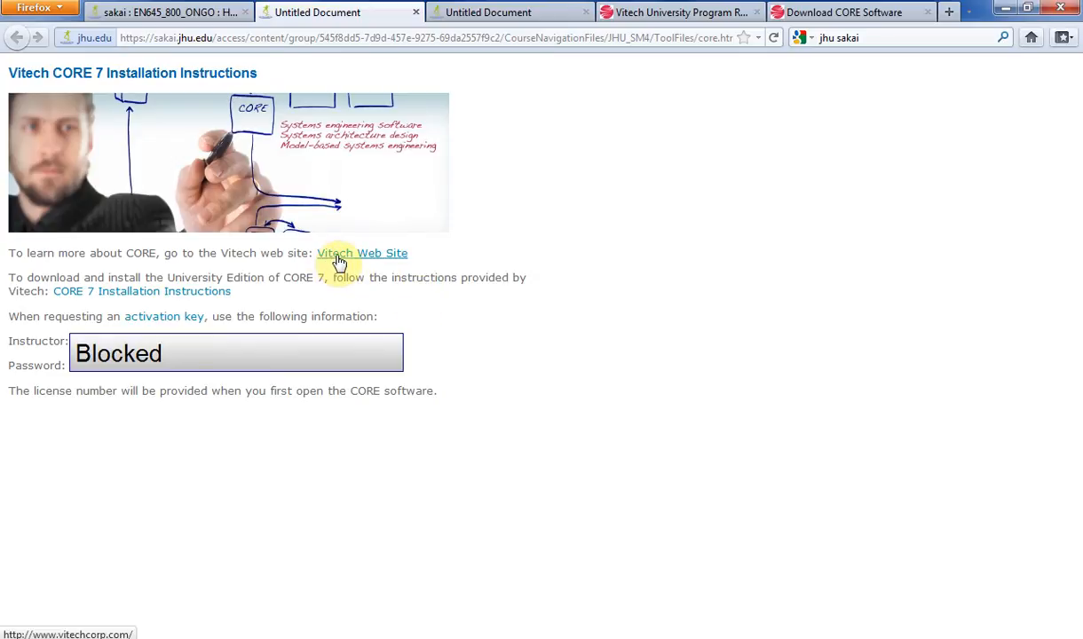
mouse_move(151, 297)
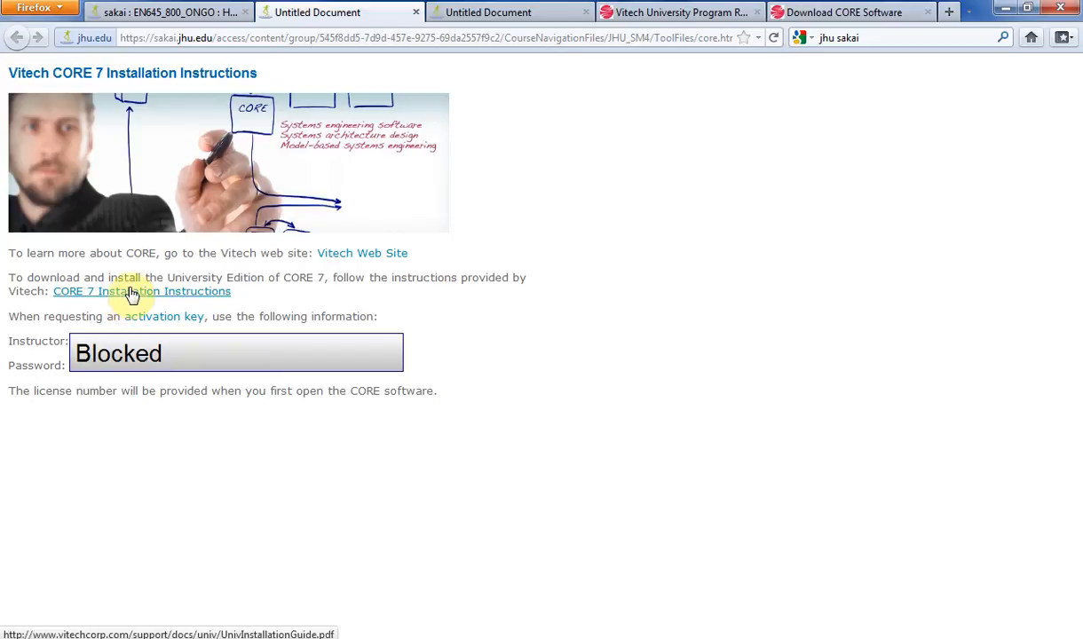
mouse_move(275, 302)
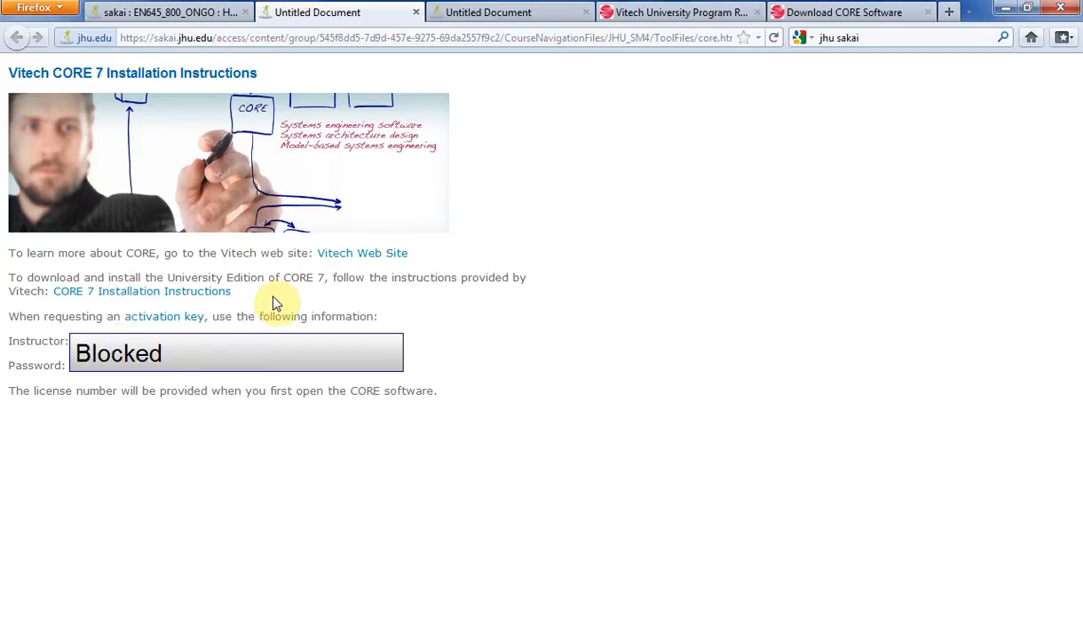
mouse_move(165, 316)
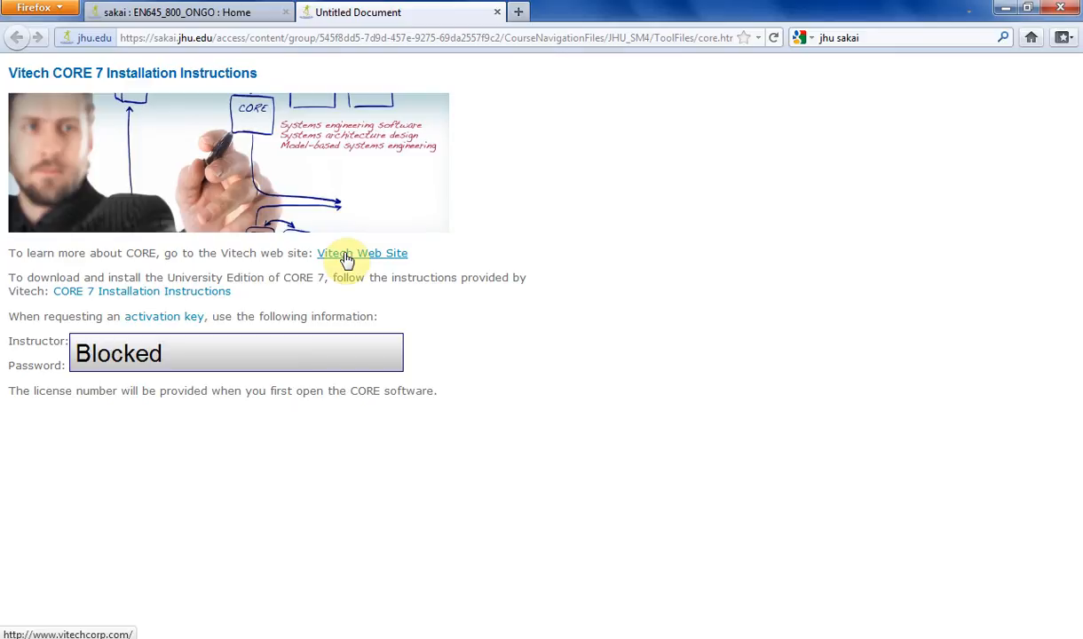
Go to vitechcorp.com Downloads and find the CORE 7 University Edition SP8 installer.
left_click(363, 253)
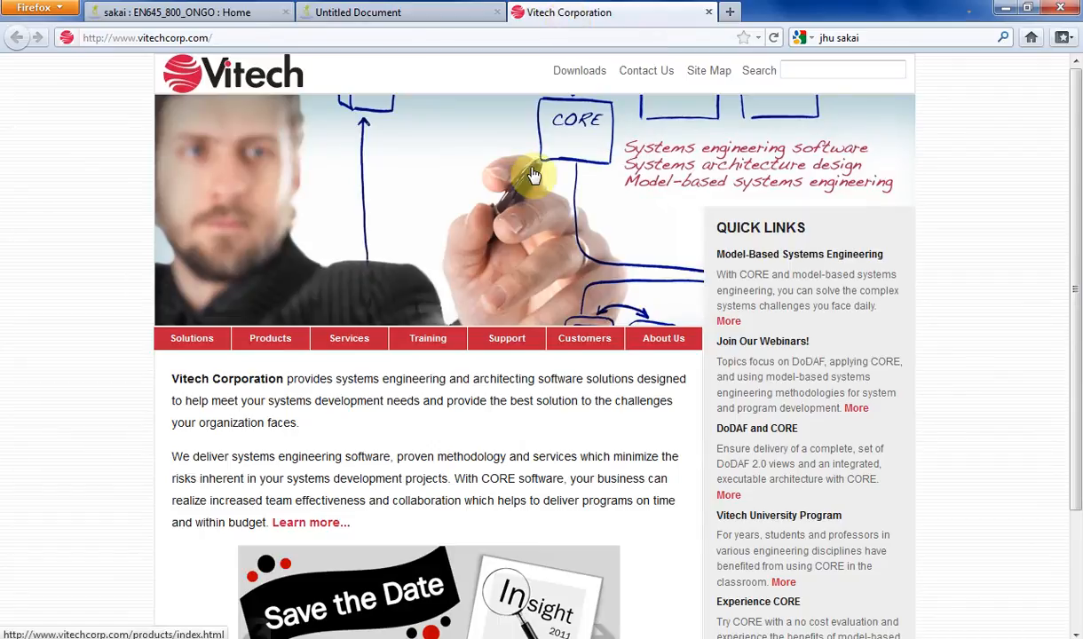
mouse_move(9, 515)
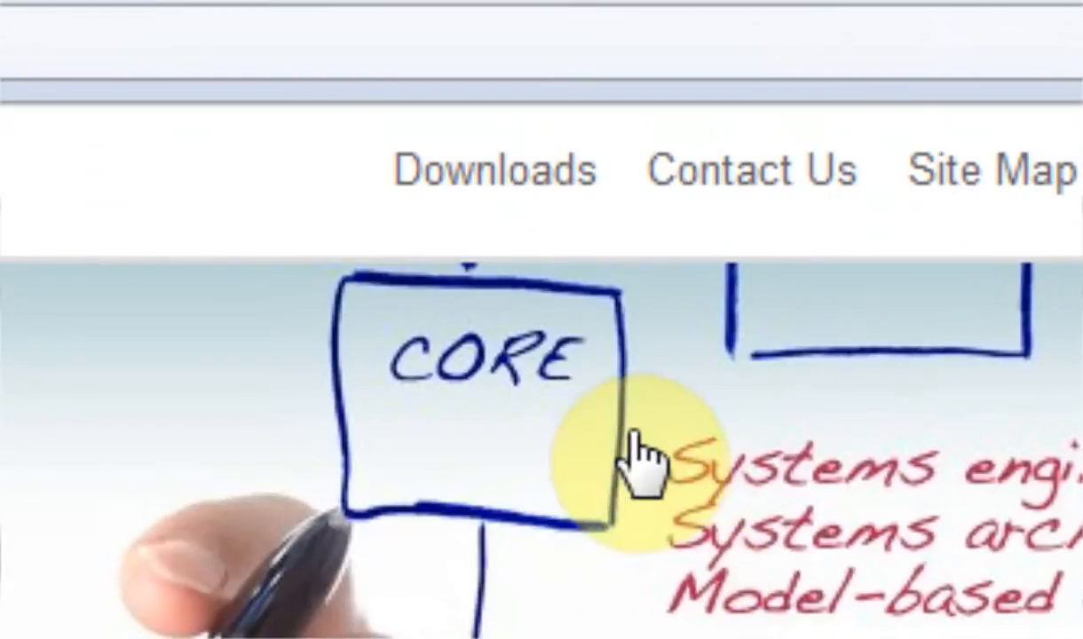
mouse_move(497, 177)
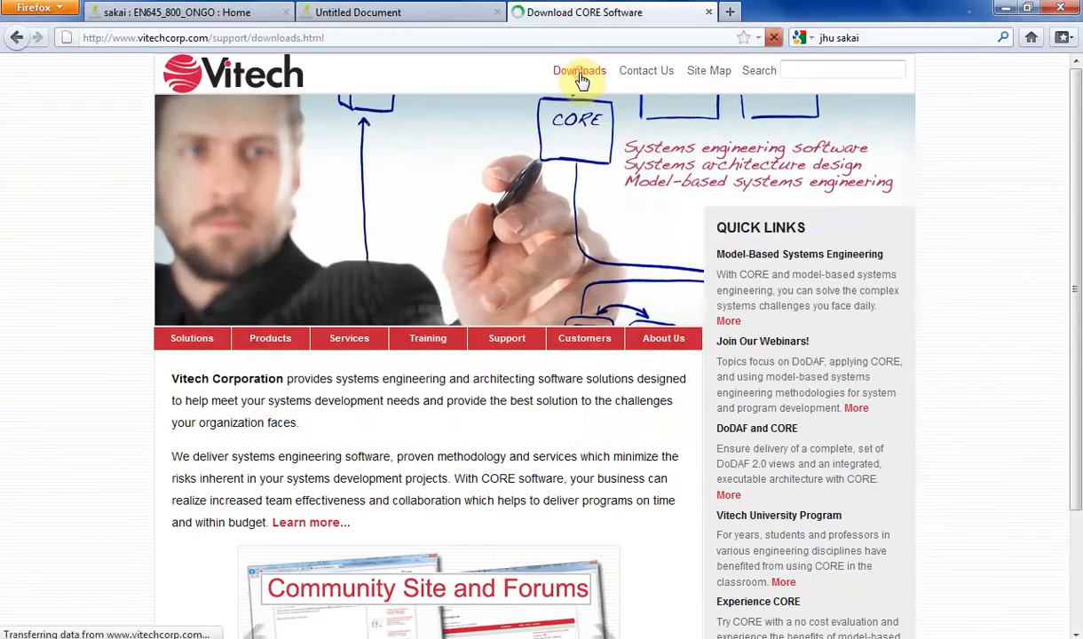
left_click(579, 70)
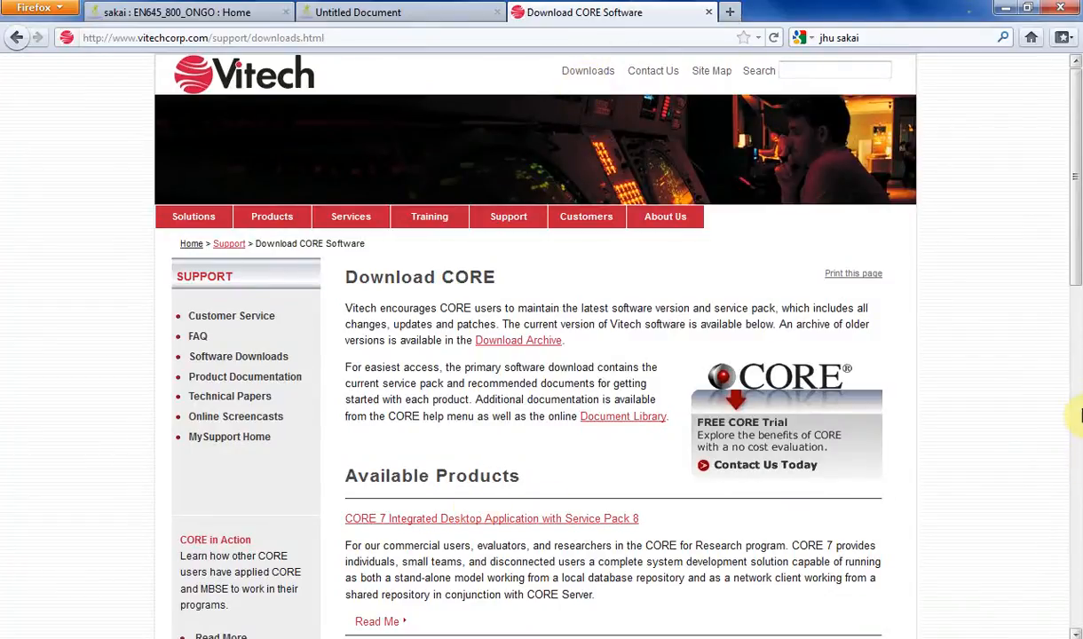
scroll("down", 3)
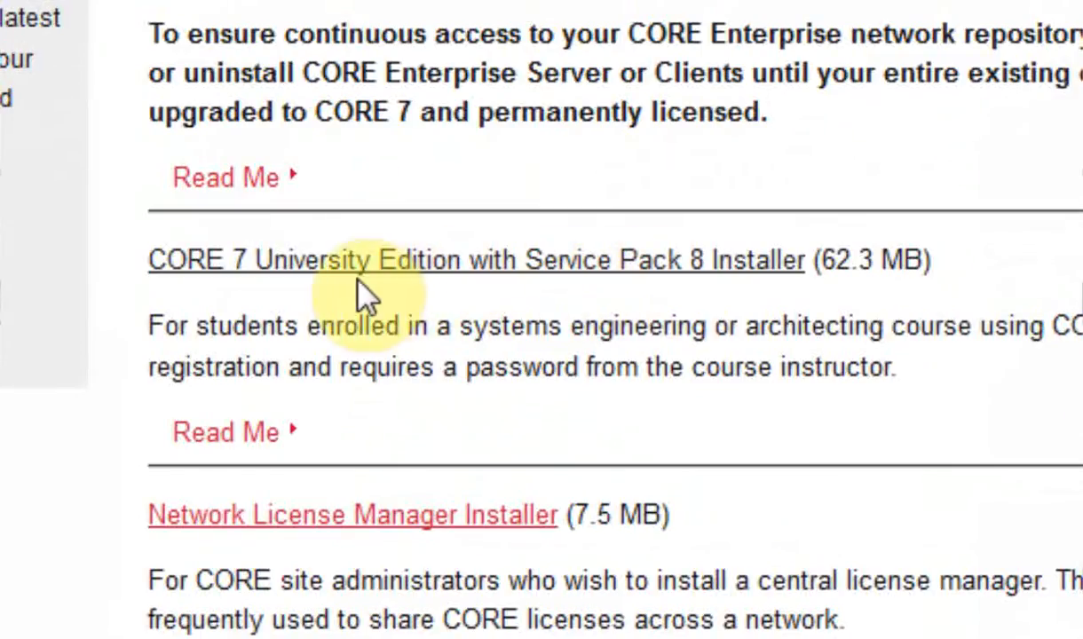
mouse_move(670, 266)
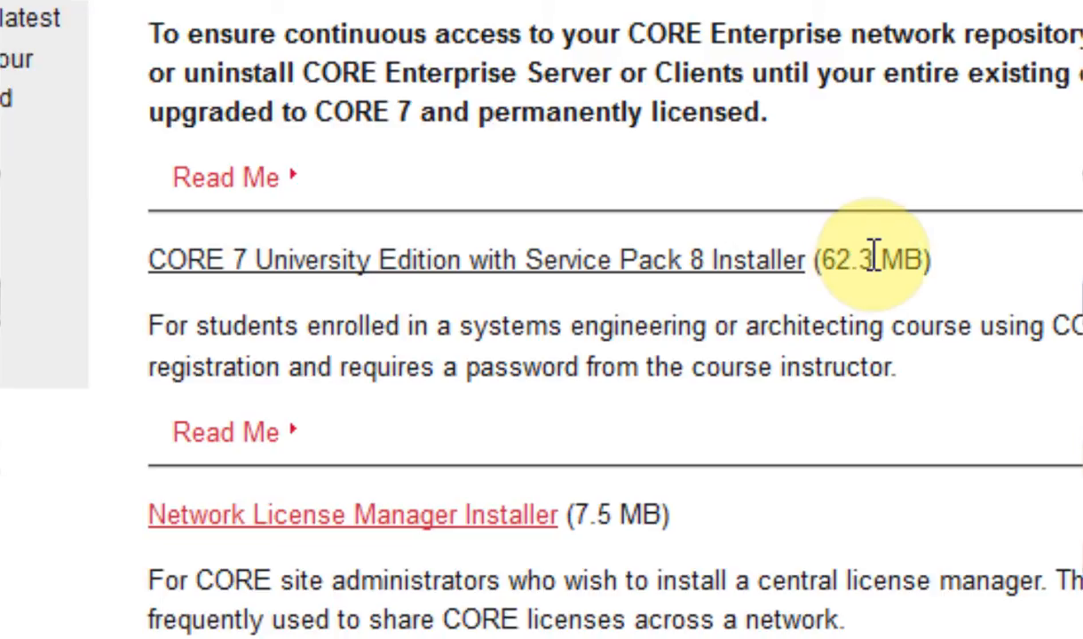
mouse_move(262, 271)
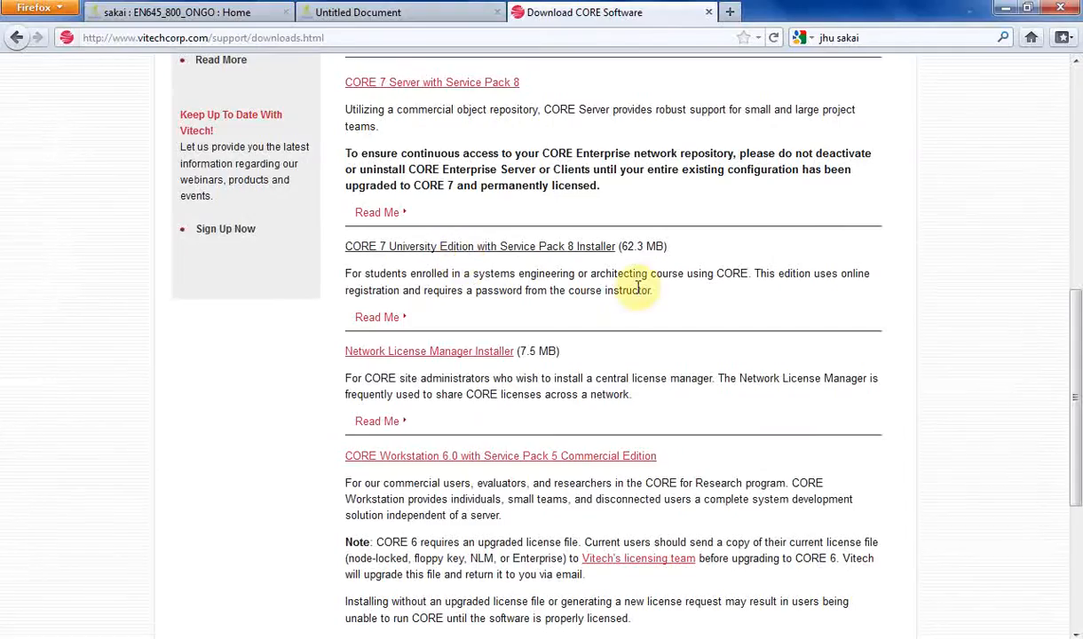
mouse_move(674, 280)
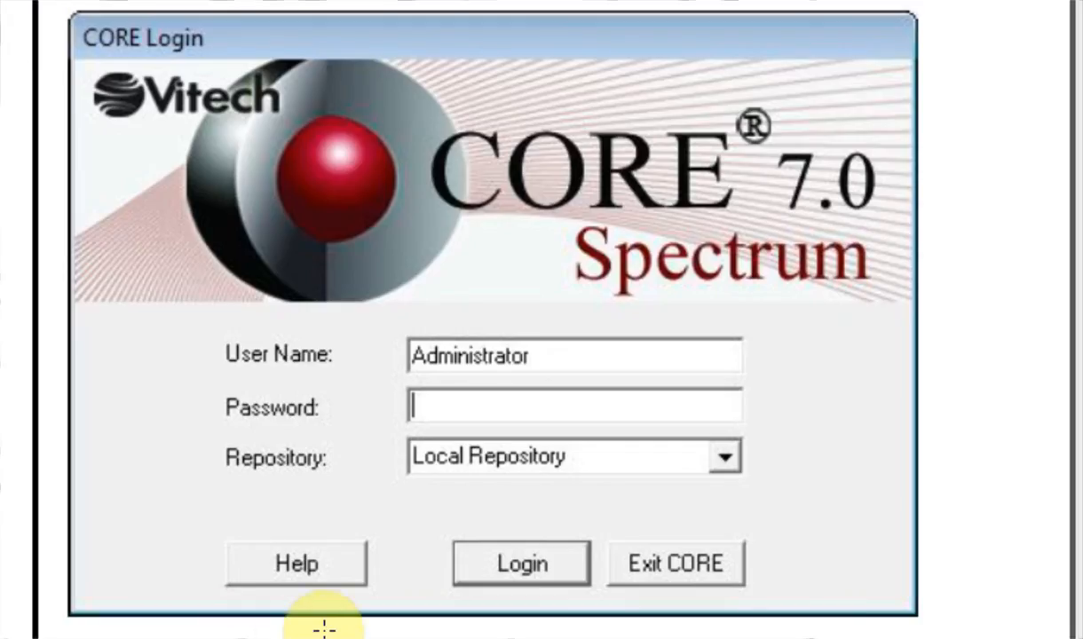
mouse_move(309, 351)
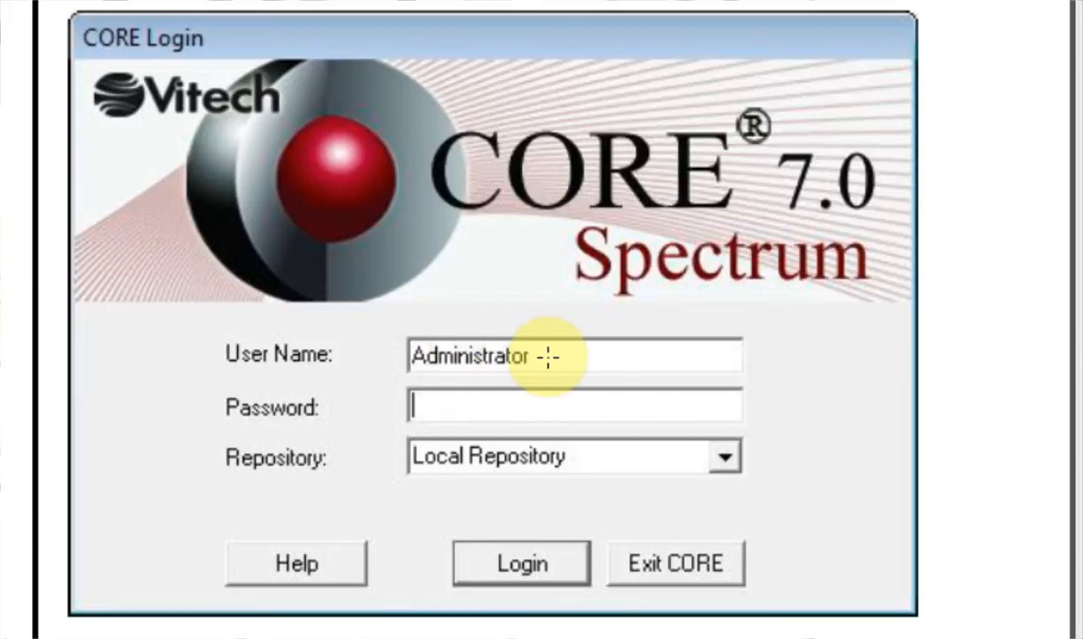
mouse_move(595, 311)
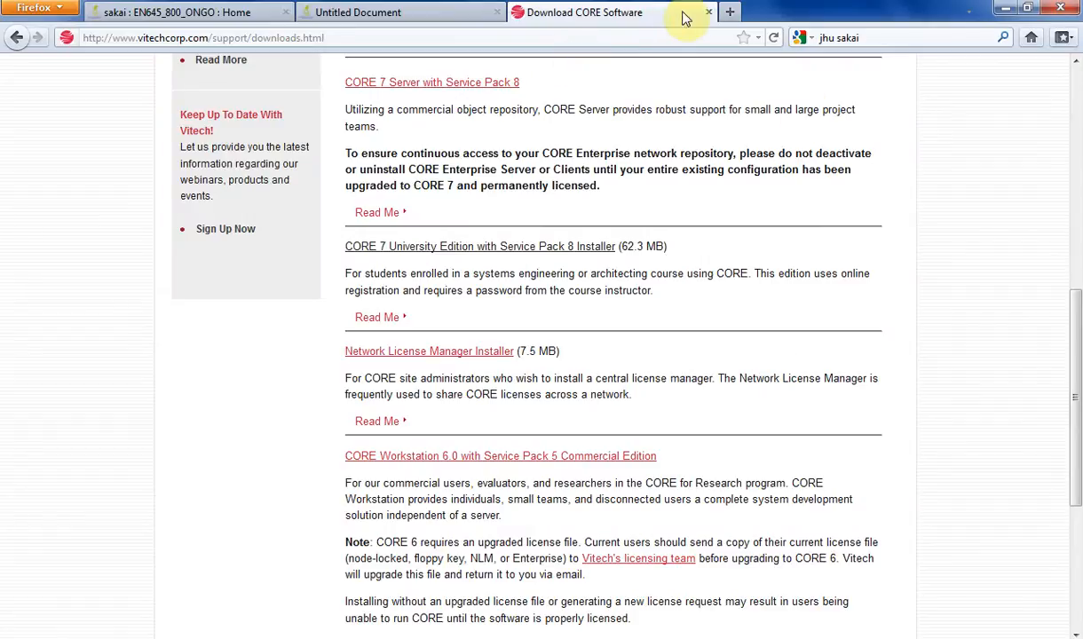
Reopen Sakai's CORE installation instructions and follow the activation key registration link.
left_click(709, 11)
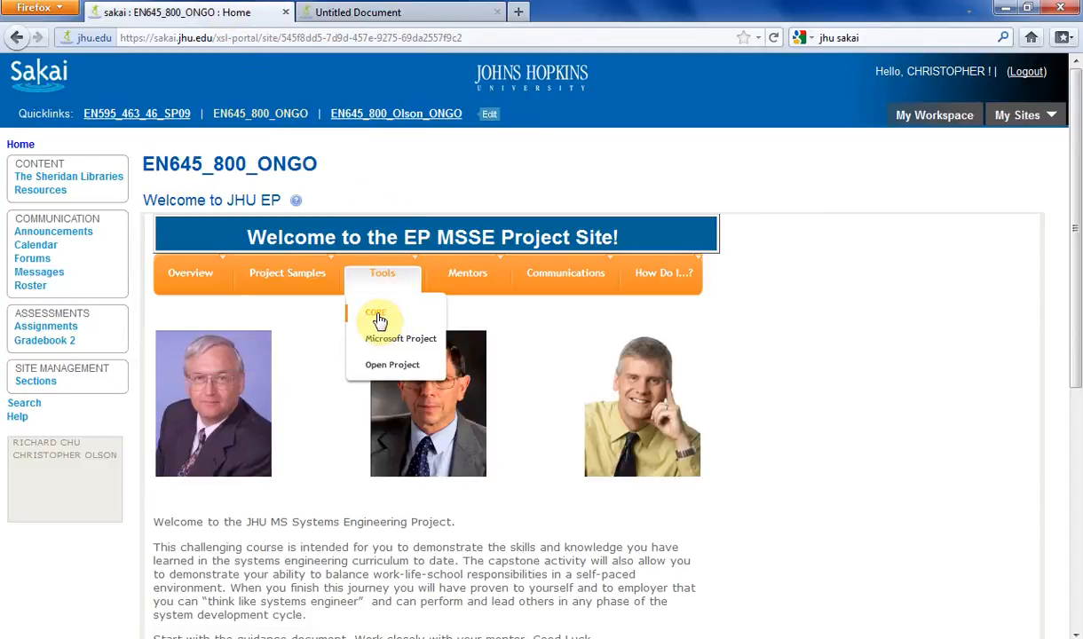
left_click(380, 315)
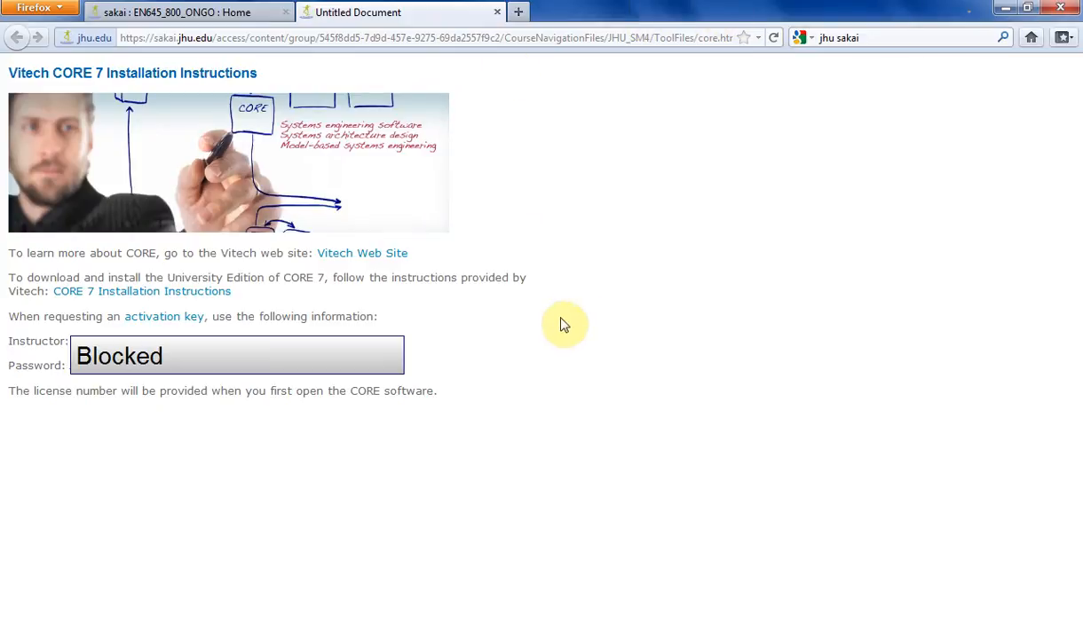
mouse_move(139, 316)
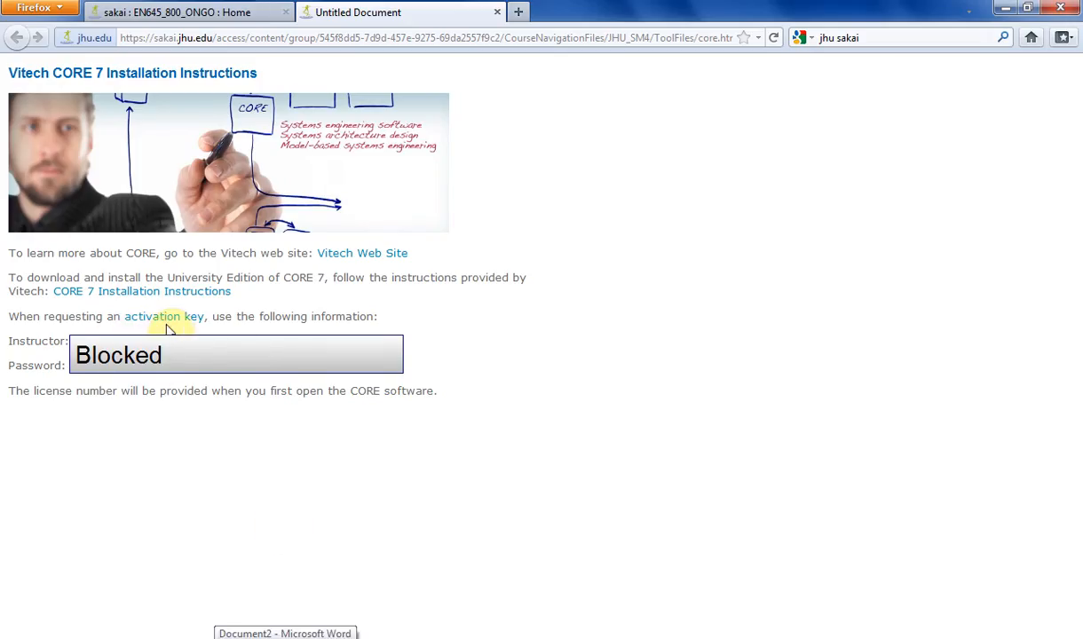
left_click(163, 316)
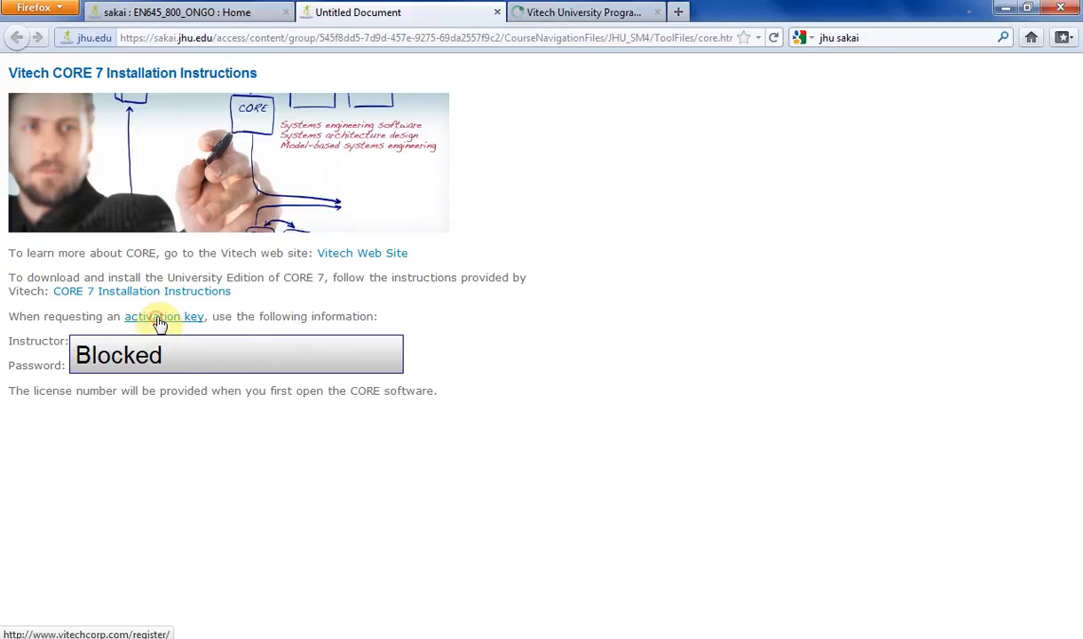
Review the University Edition activation form and instructions tab, ending on the empty form.
left_click(164, 316)
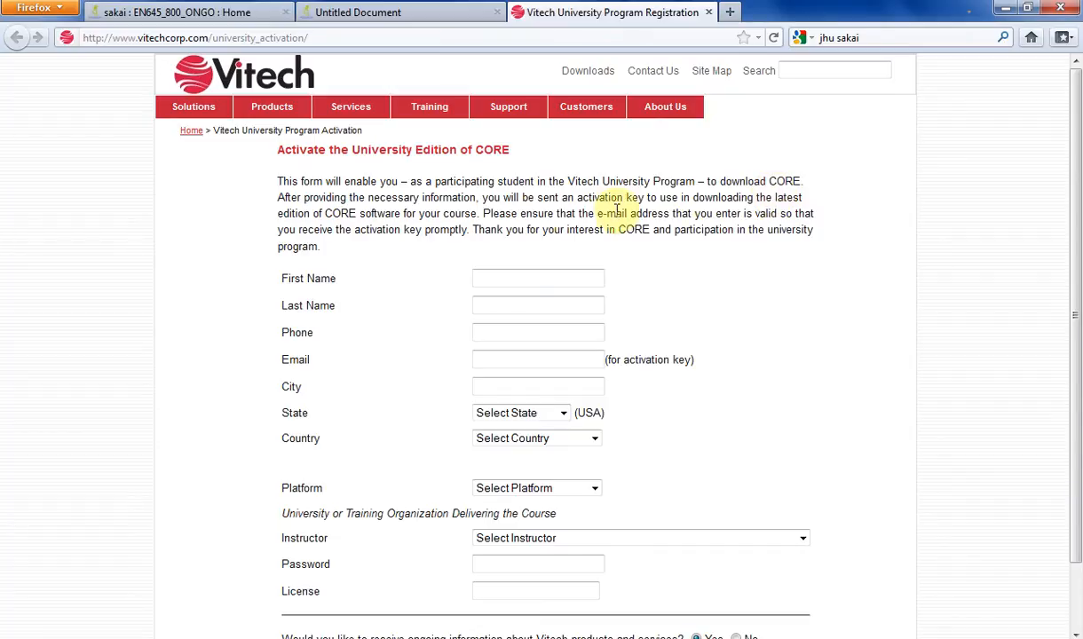
scroll("down", 3)
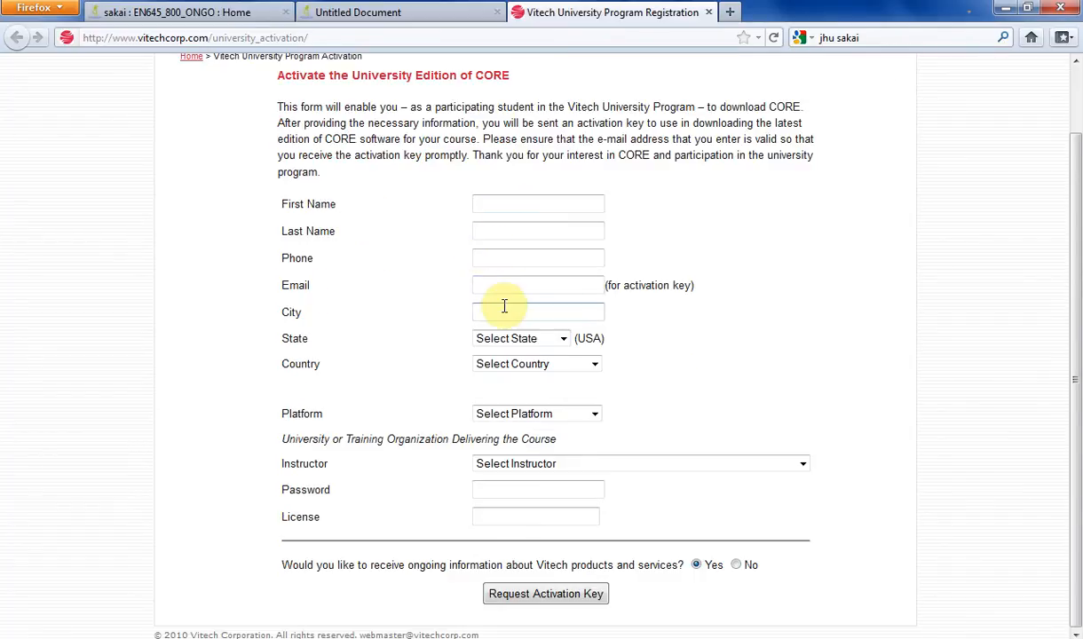
mouse_move(465, 427)
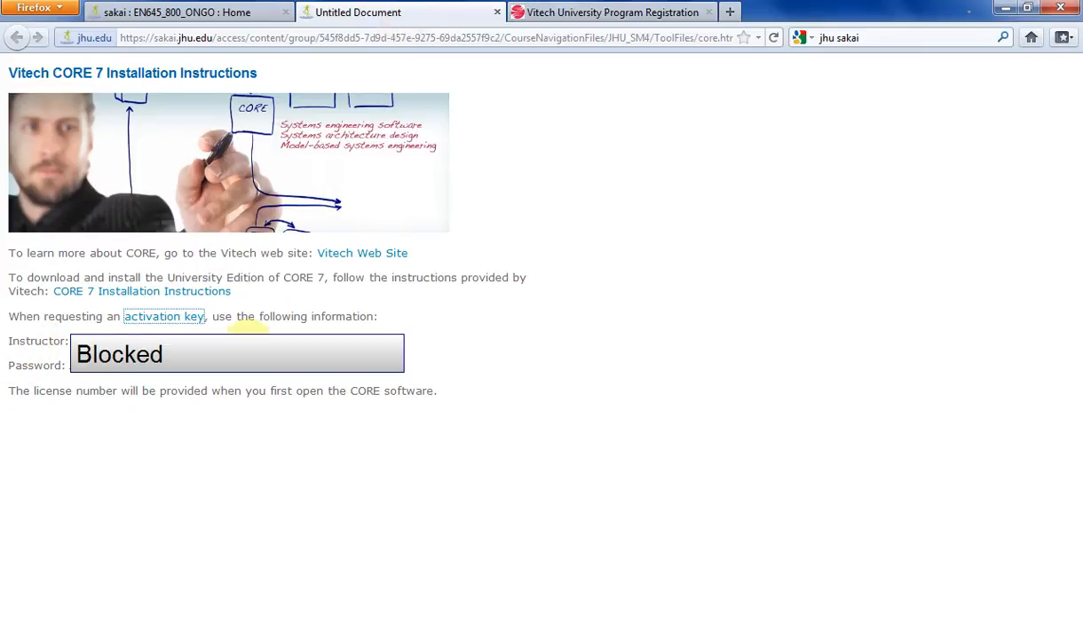
left_click(611, 12)
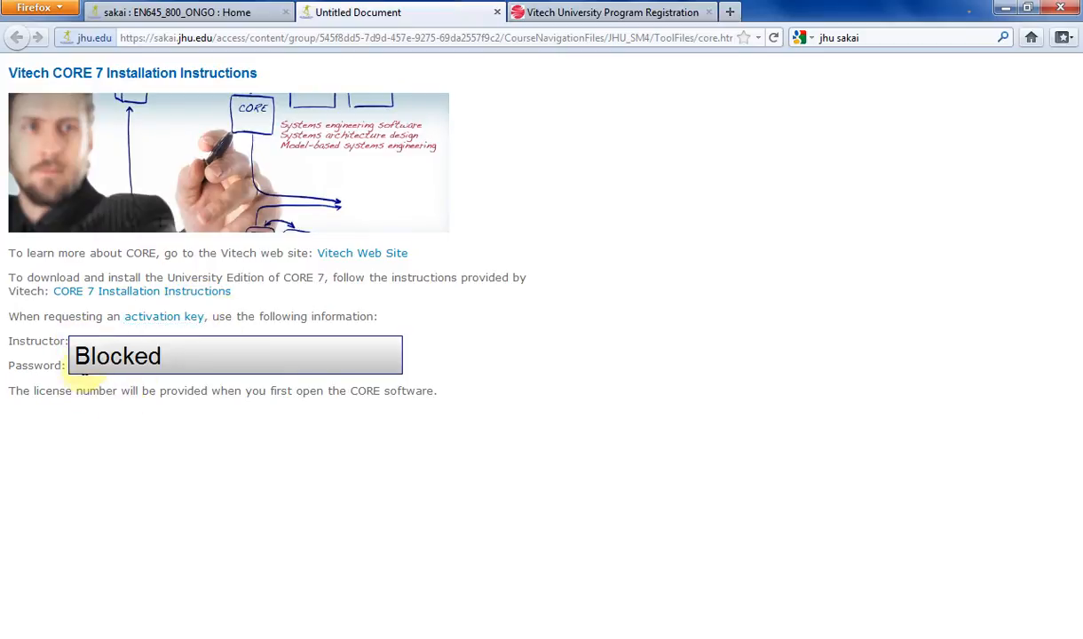
left_click(613, 12)
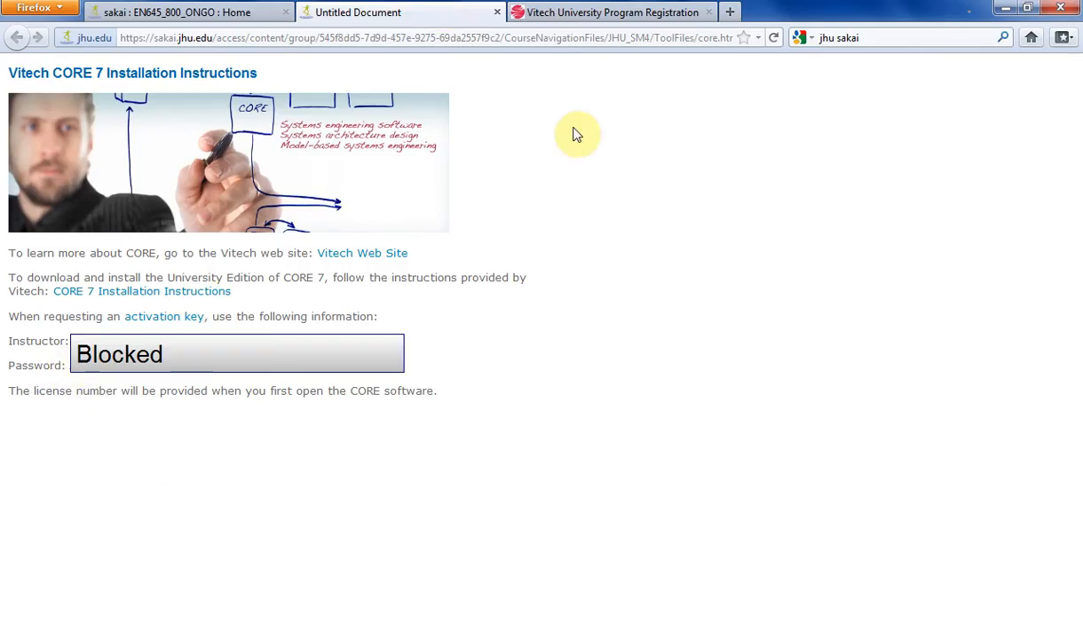
left_click(611, 12)
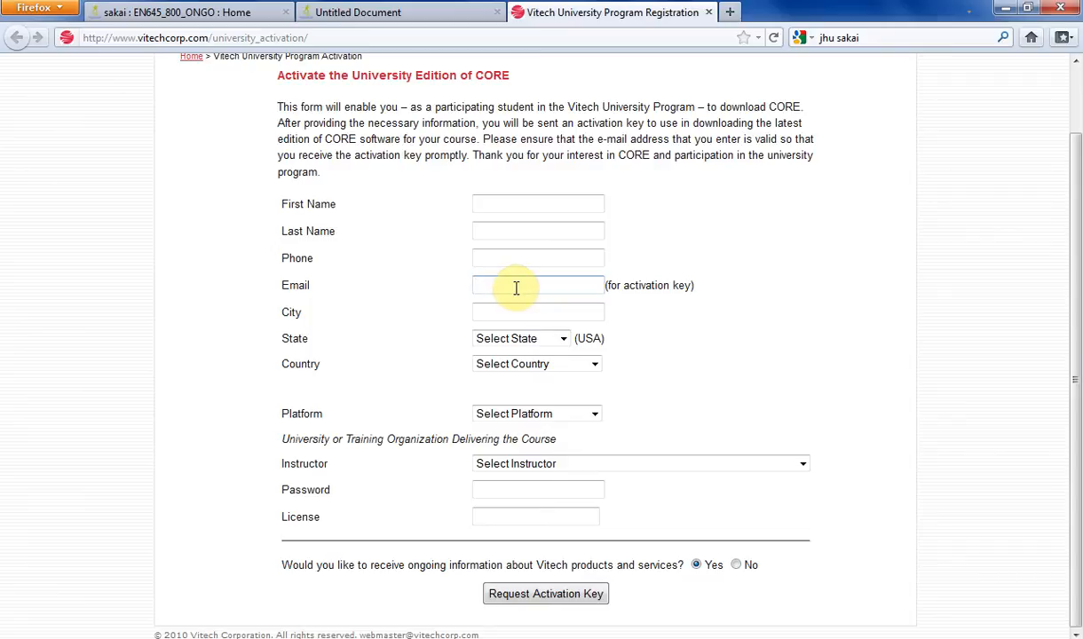
mouse_move(533, 273)
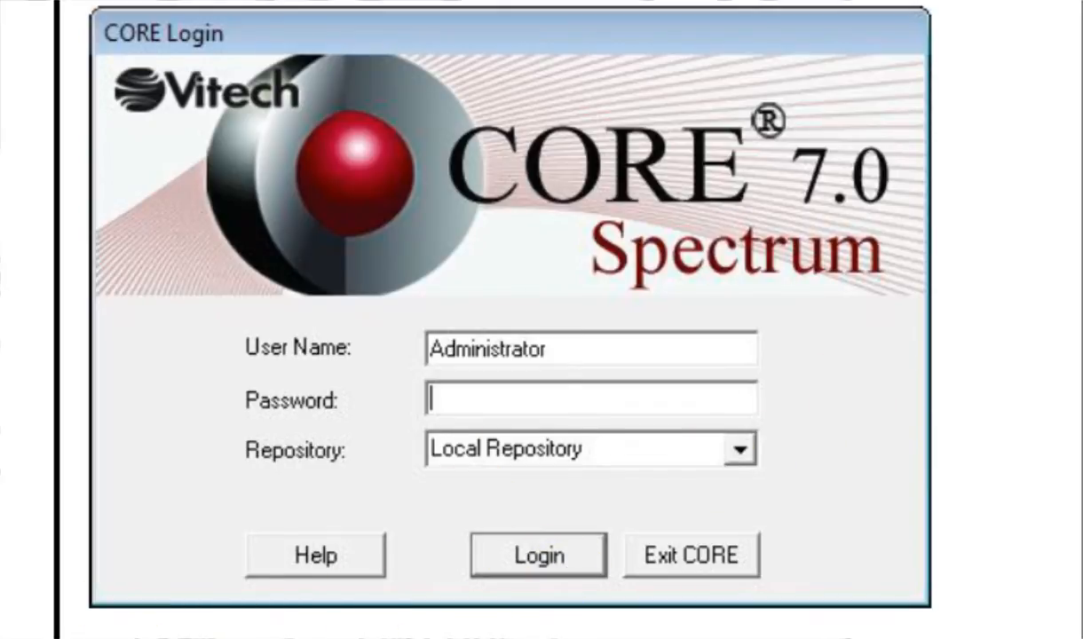
Show the Home welcome page and step through the next two Tips of the Day.
left_click(538, 554)
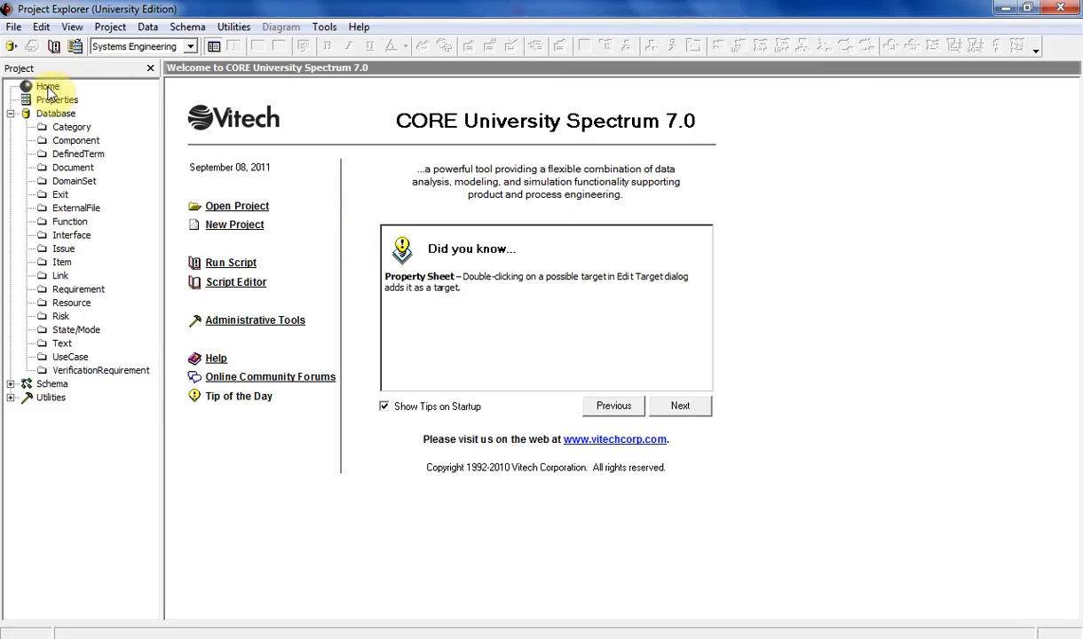
left_click(48, 85)
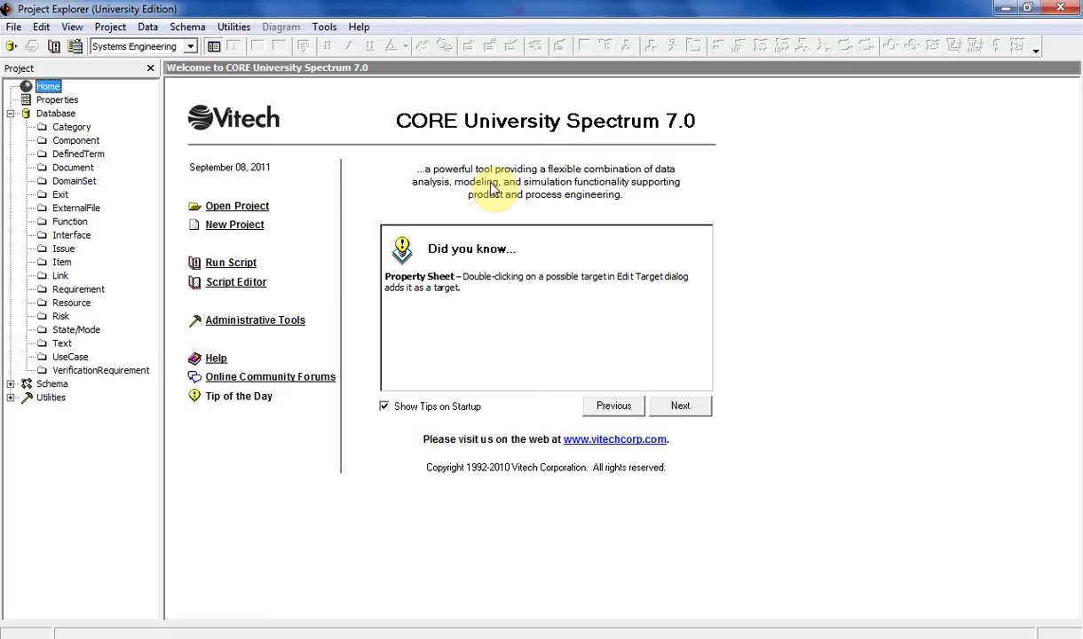
mouse_move(473, 13)
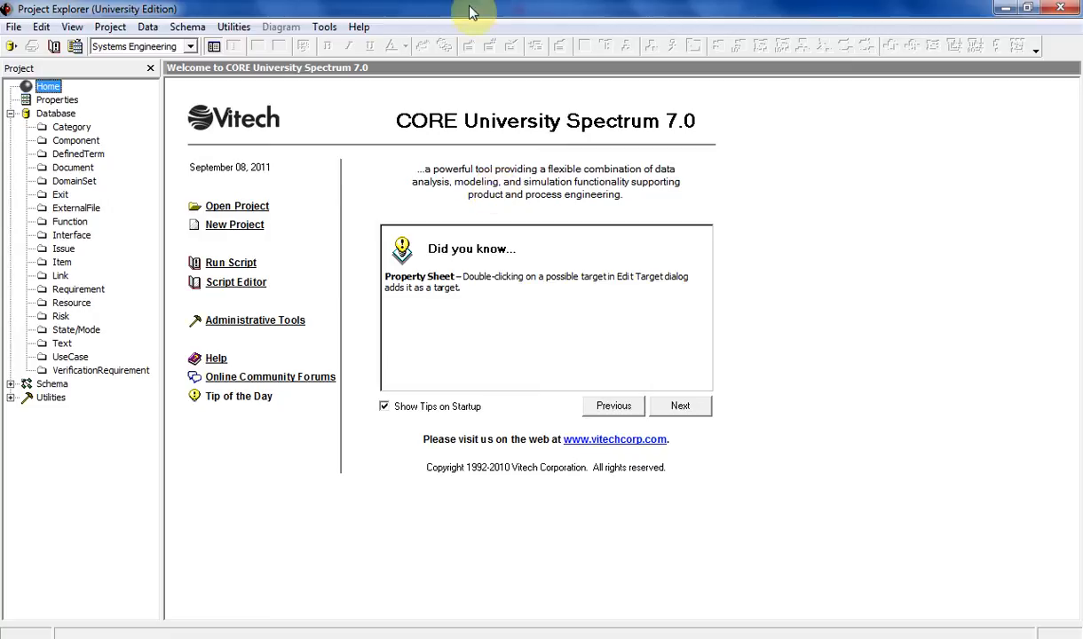
mouse_move(95, 222)
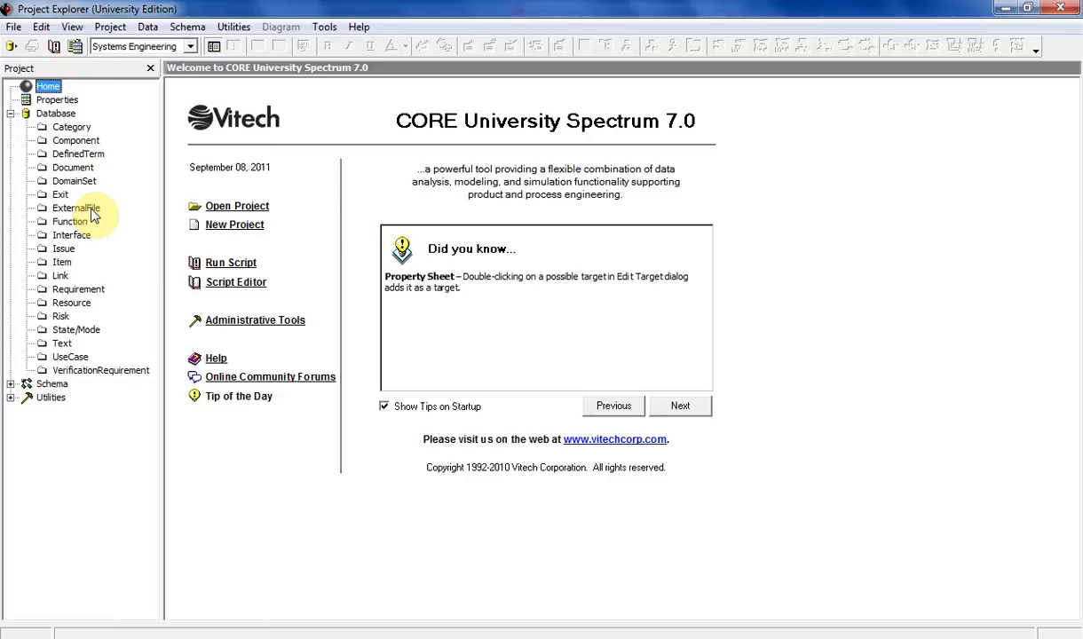
mouse_move(96, 214)
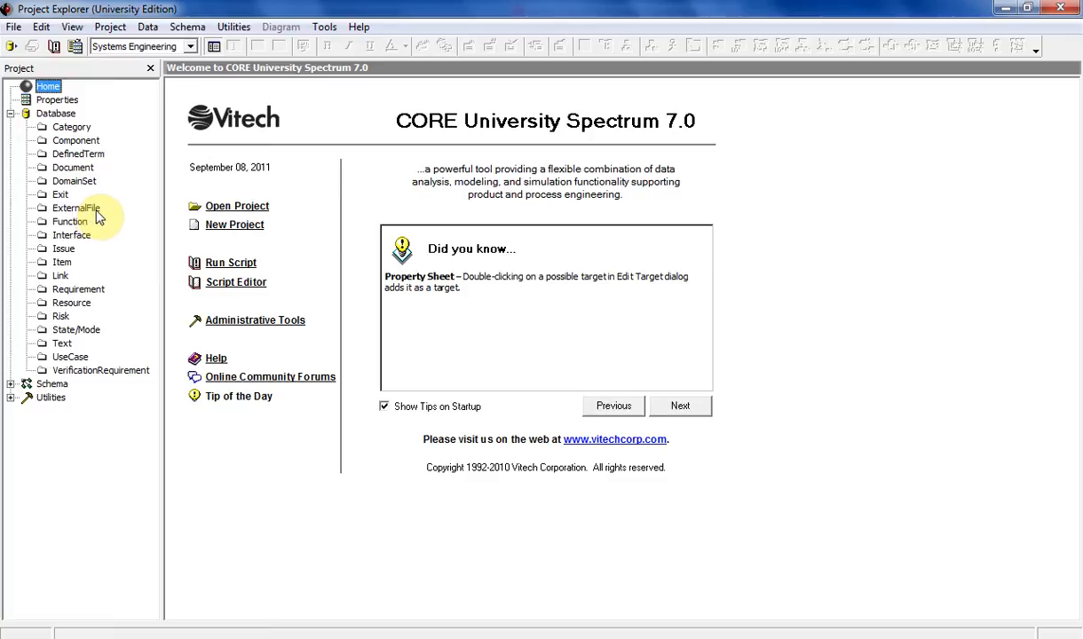
mouse_move(176, 165)
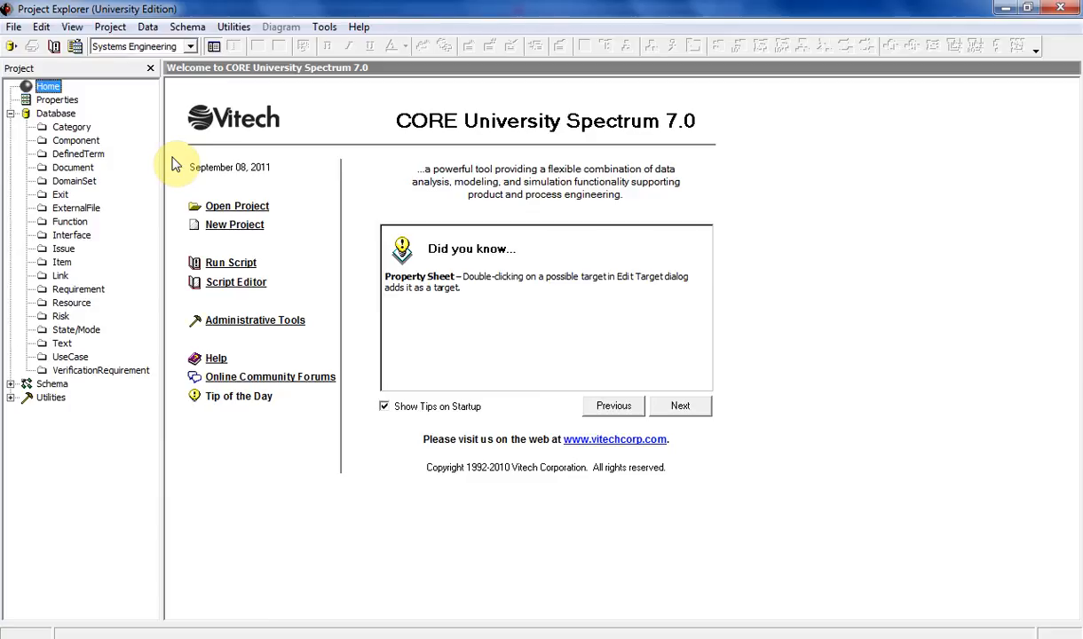
mouse_move(264, 146)
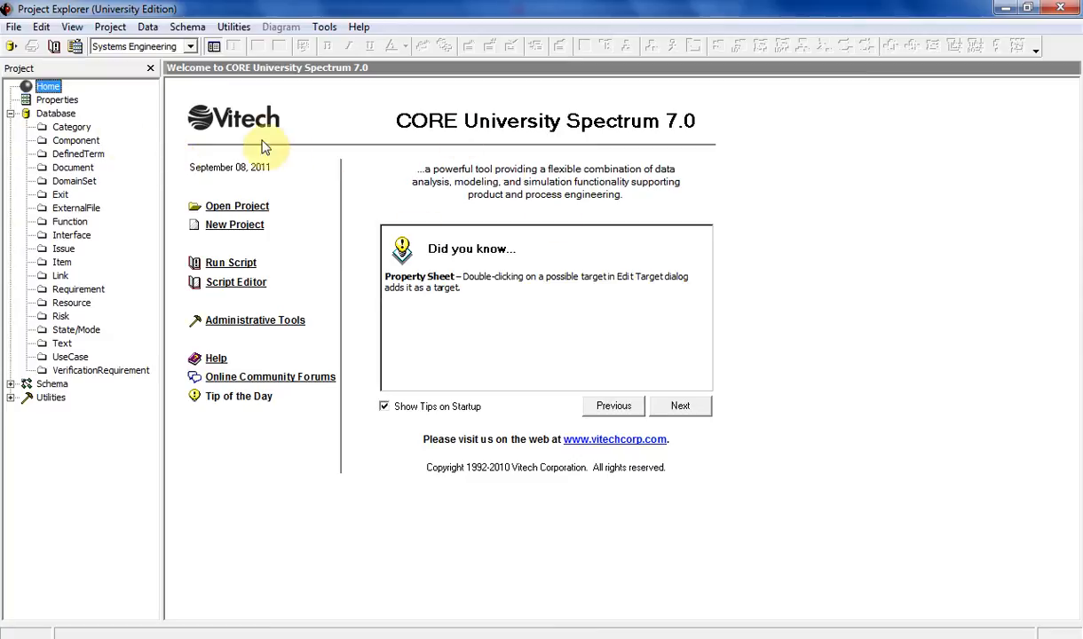
mouse_move(127, 96)
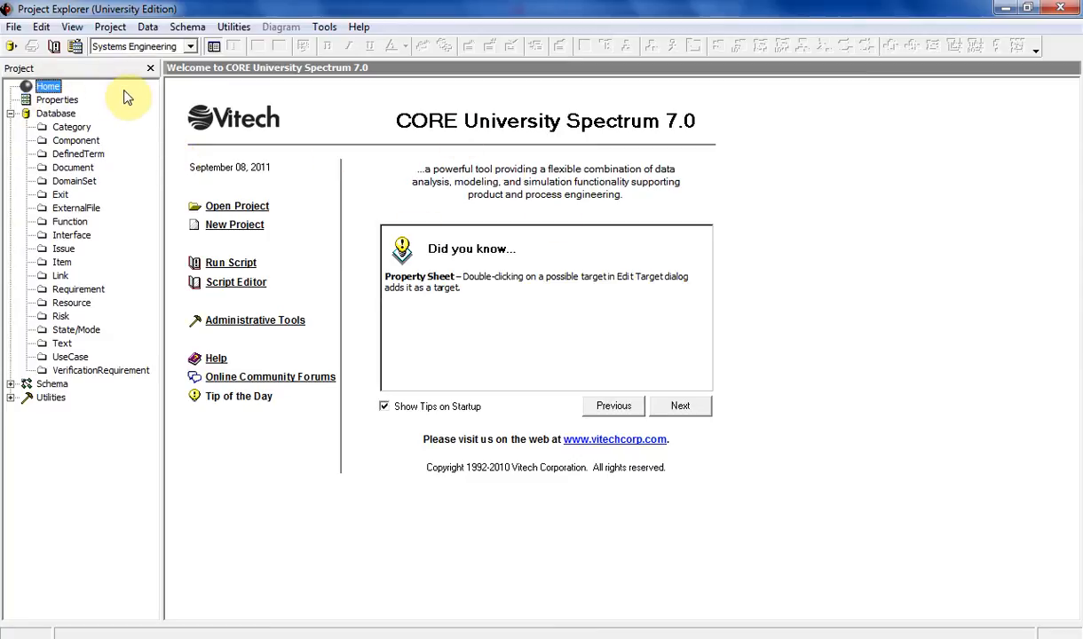
mouse_move(446, 213)
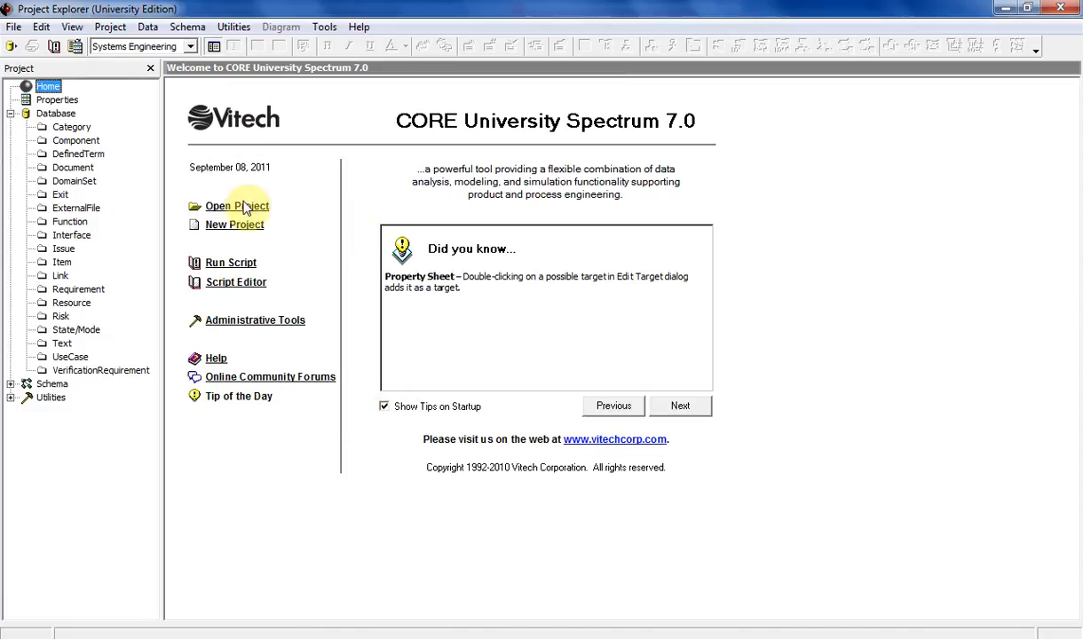
mouse_move(513, 415)
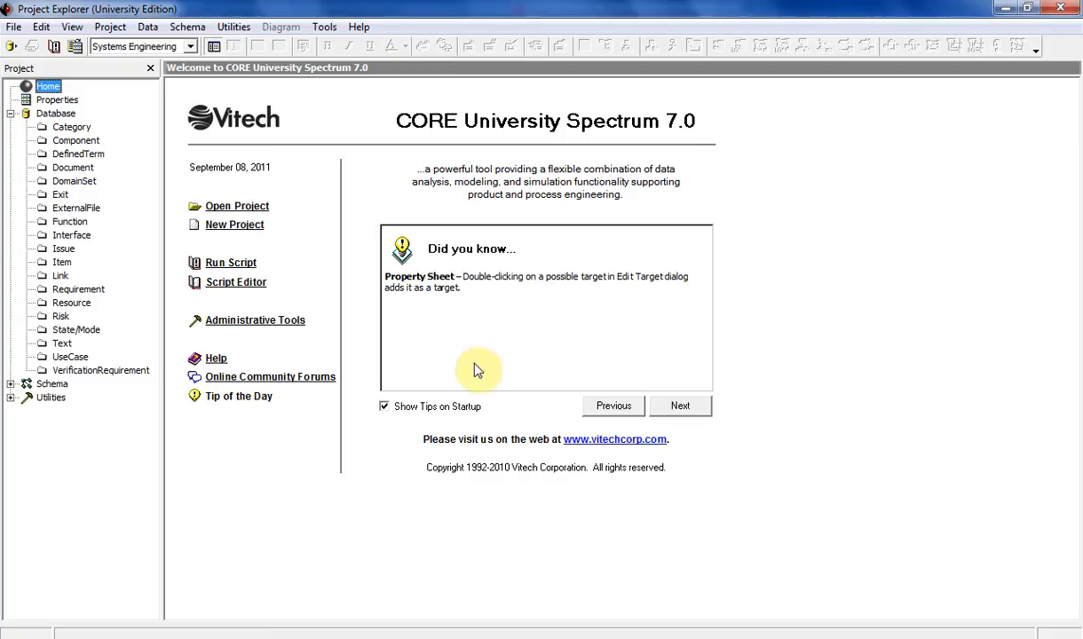
mouse_move(473, 359)
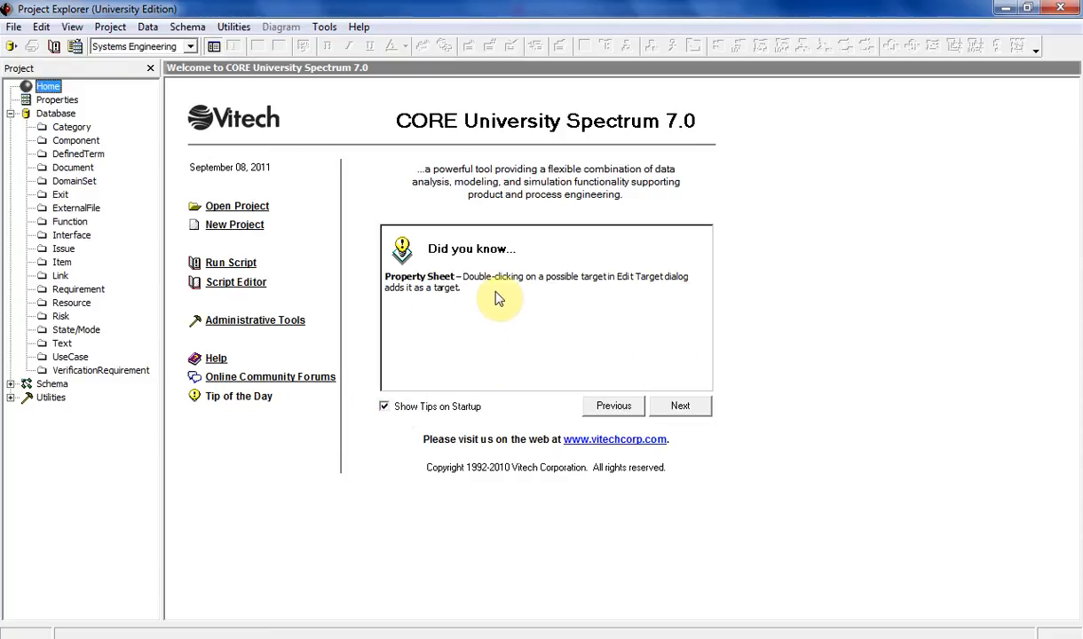
mouse_move(841, 262)
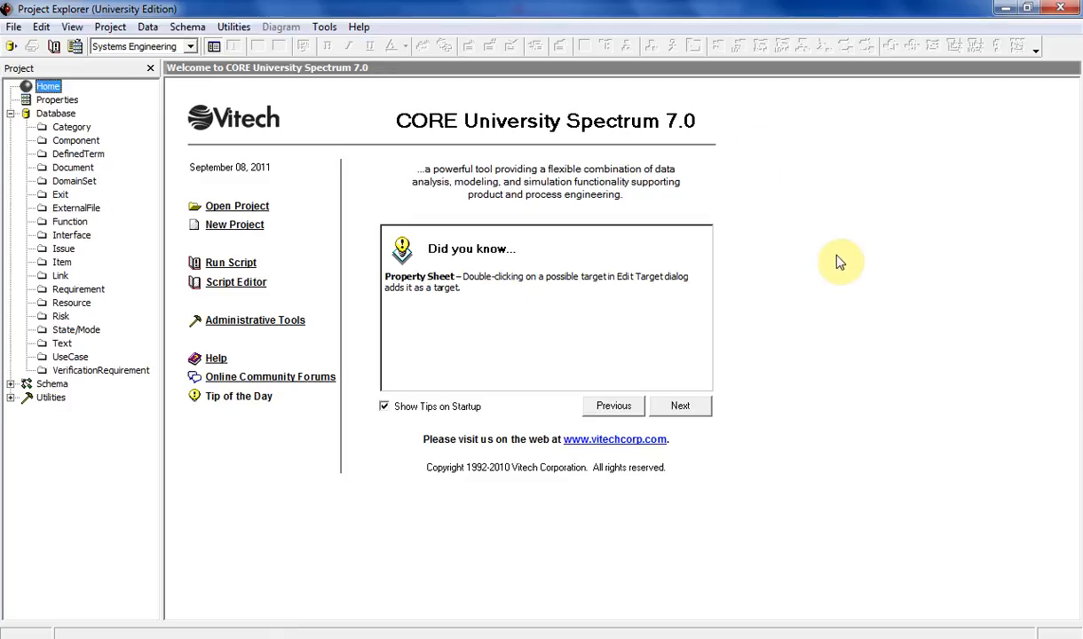
mouse_move(682, 406)
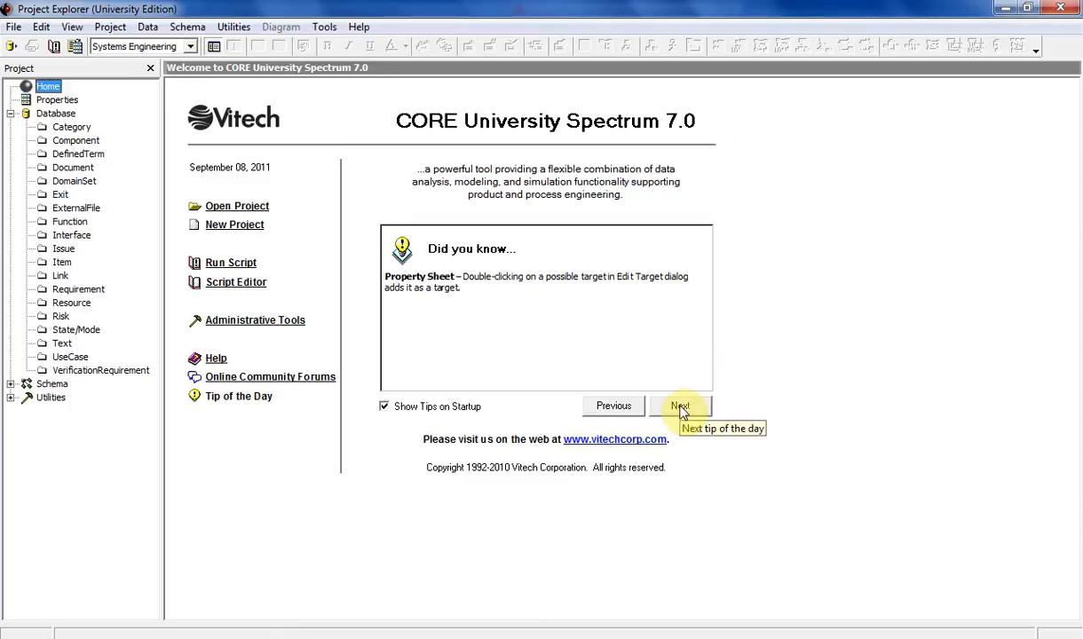
left_click(680, 407)
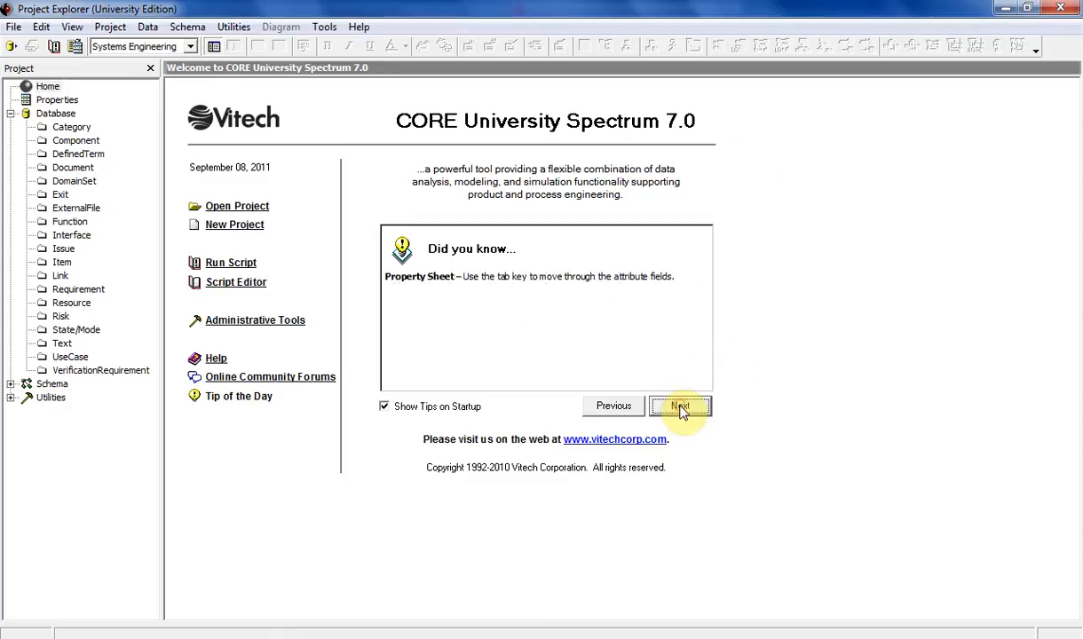
left_click(680, 406)
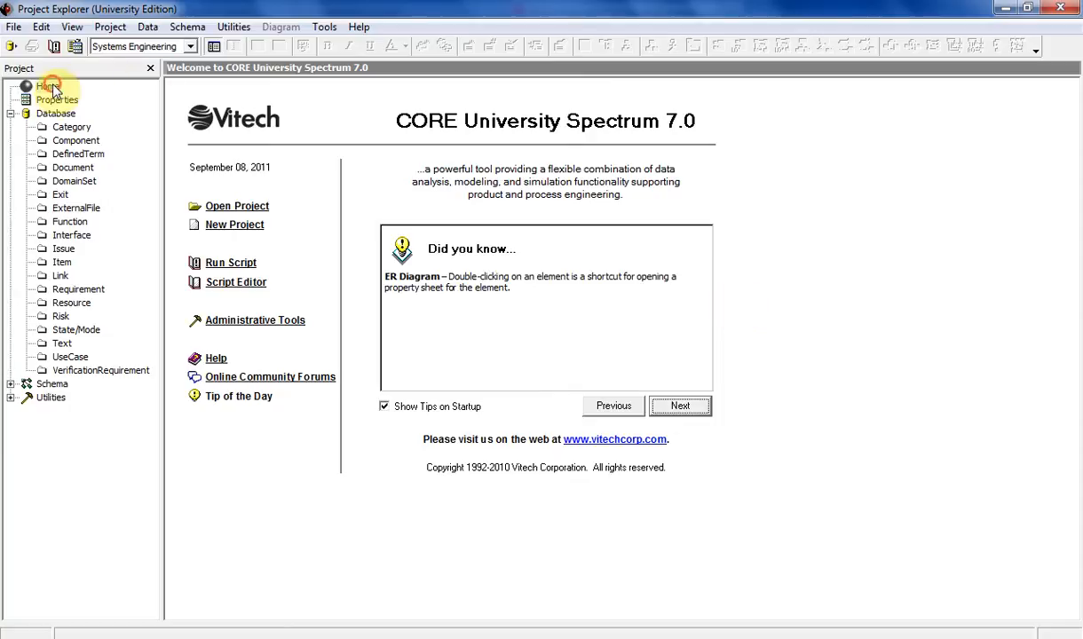
Browse Database > Category > Component to view its empty elements and attributes.
left_click(56, 113)
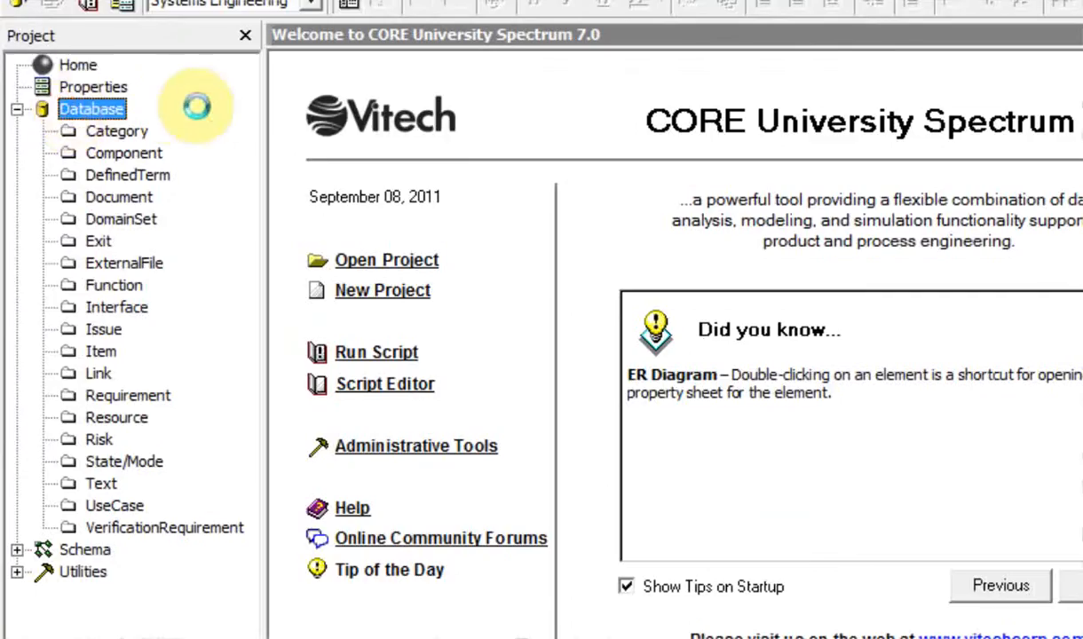
left_click(116, 131)
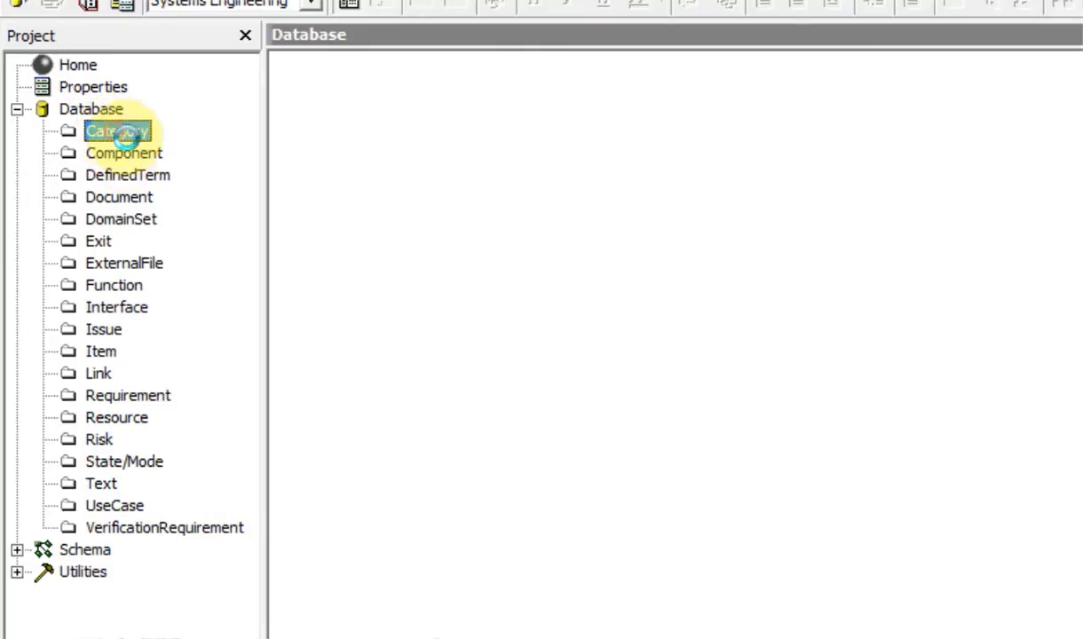
left_click(125, 153)
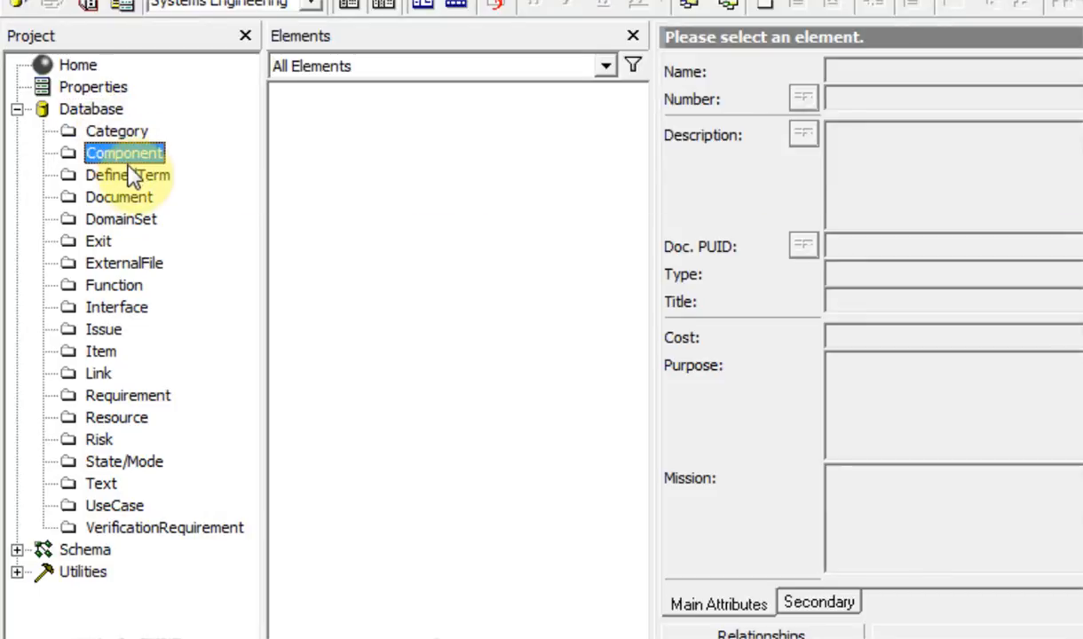
left_click(119, 197)
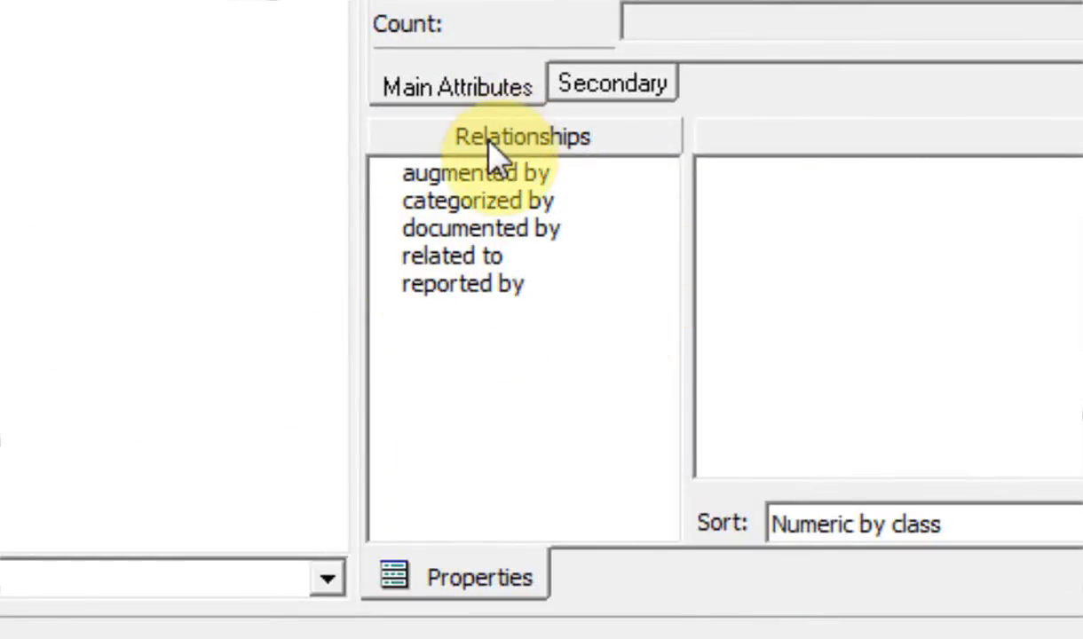
mouse_move(102, 71)
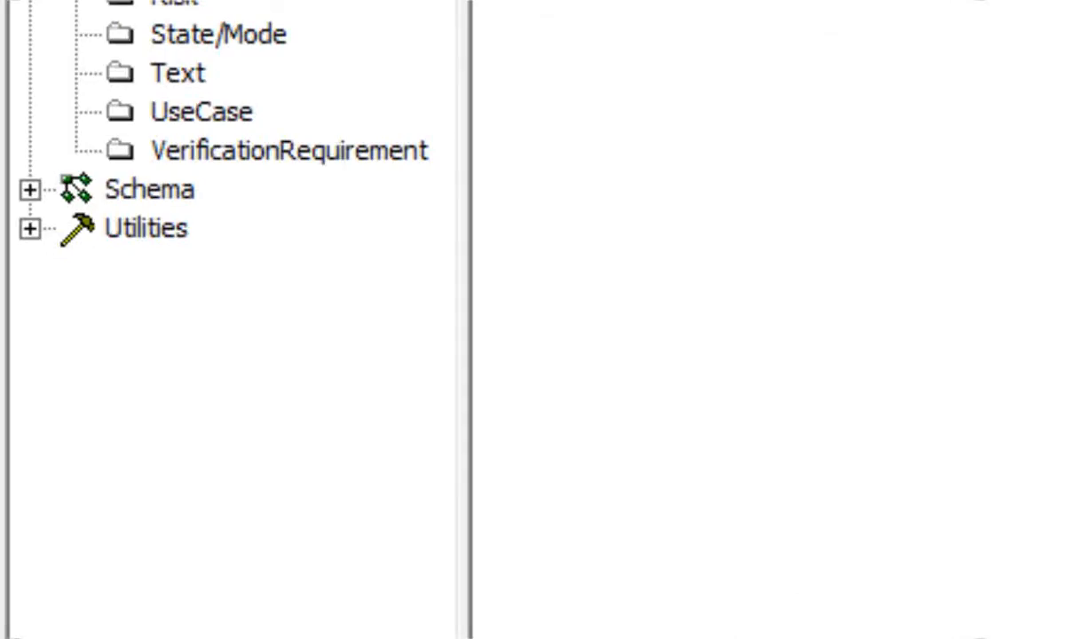
Expand Schema to view its Relations and Classes, then show the Utilities overview.
left_click(149, 189)
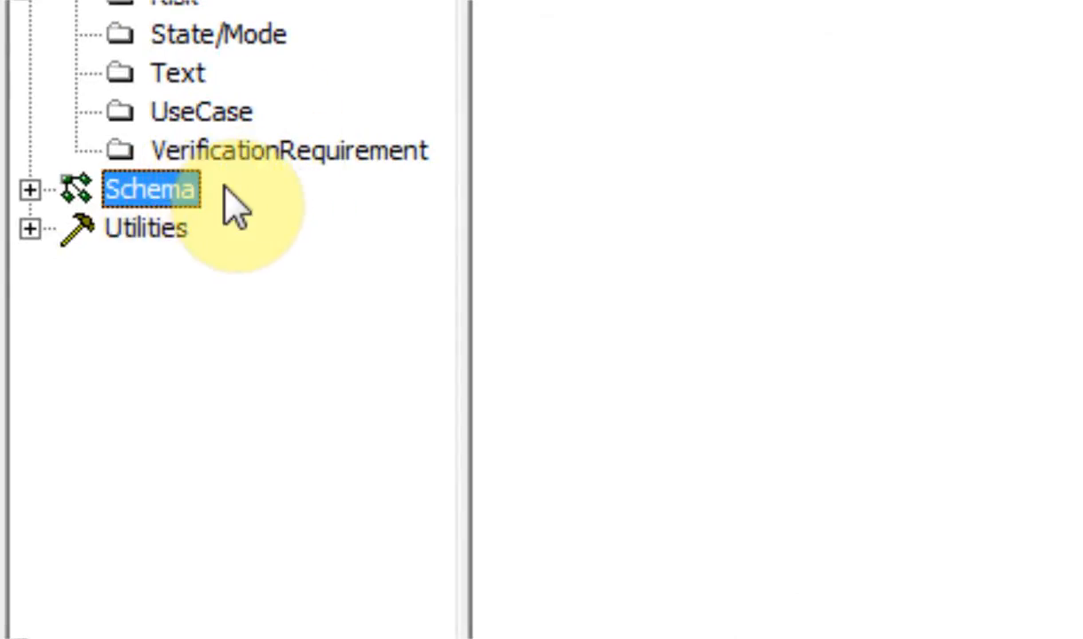
mouse_move(702, 231)
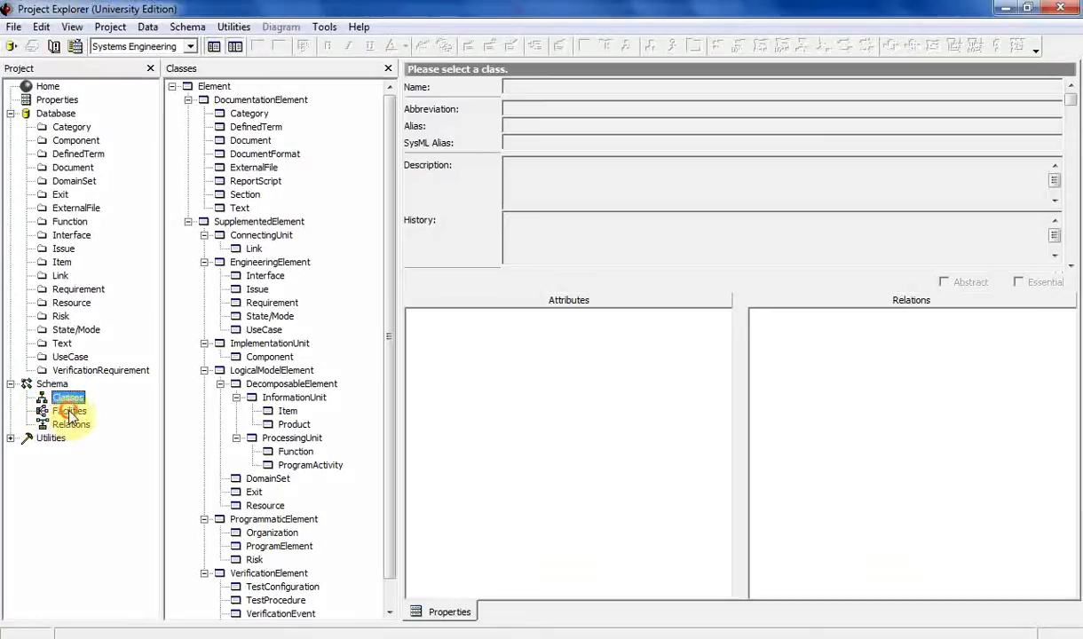
left_click(71, 425)
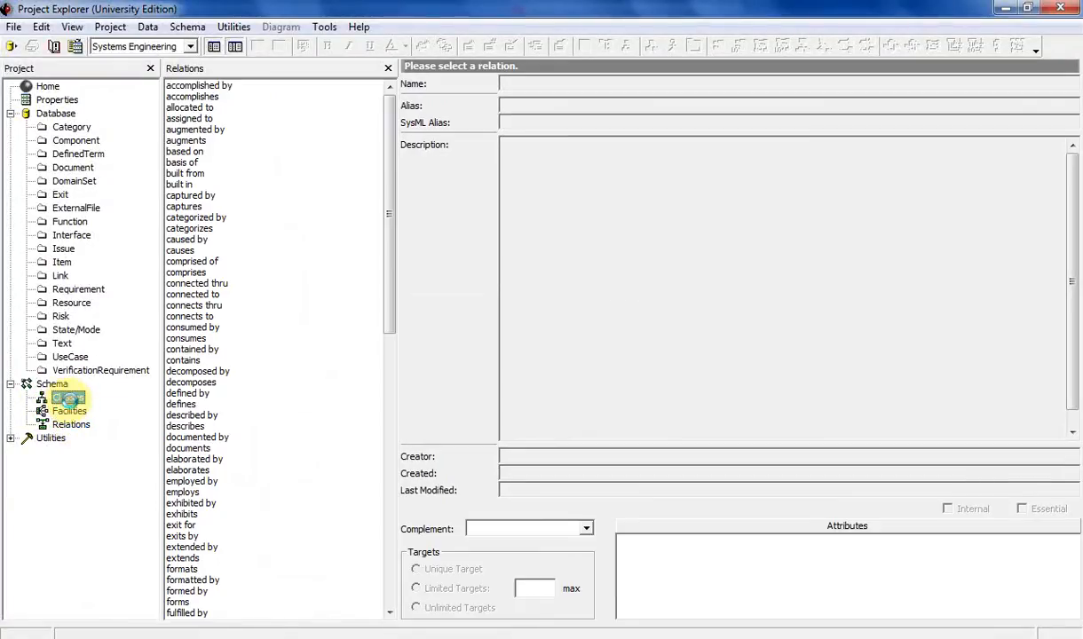
left_click(68, 396)
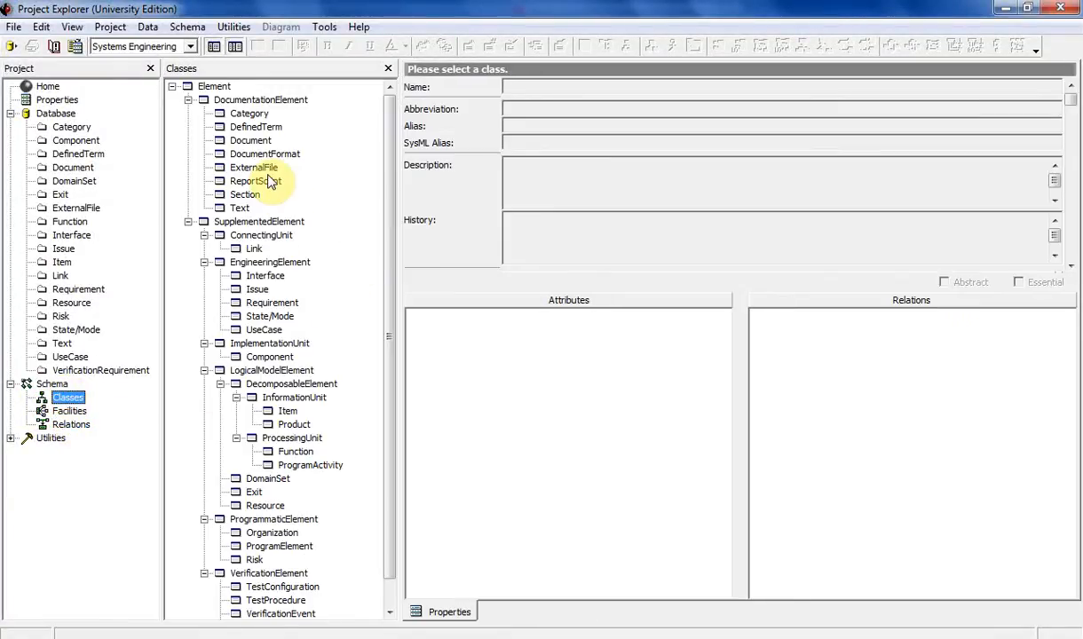
mouse_move(120, 148)
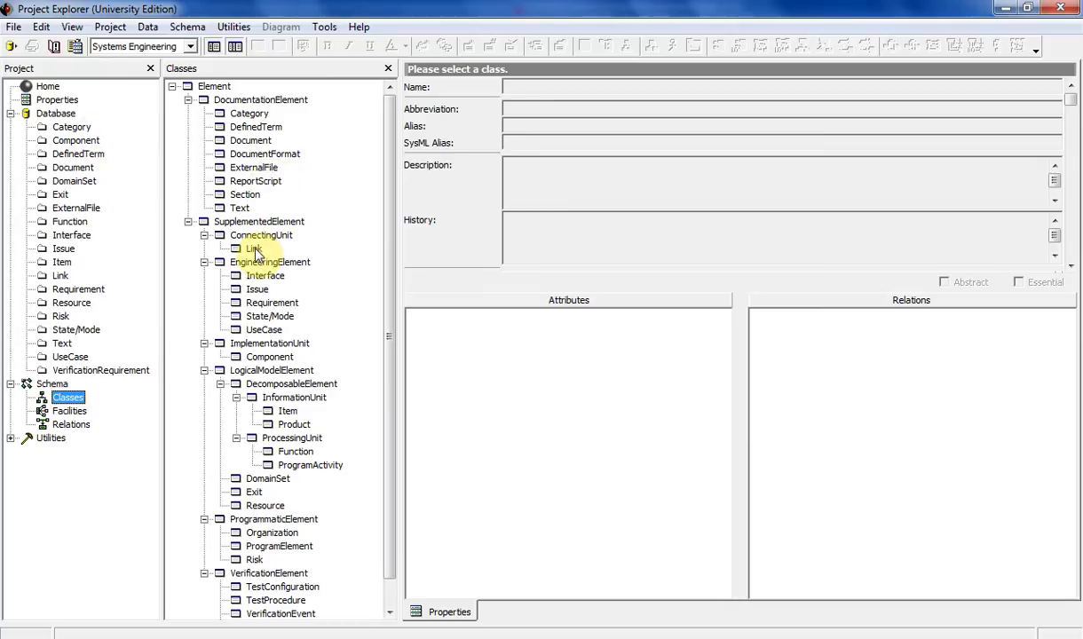
mouse_move(293, 317)
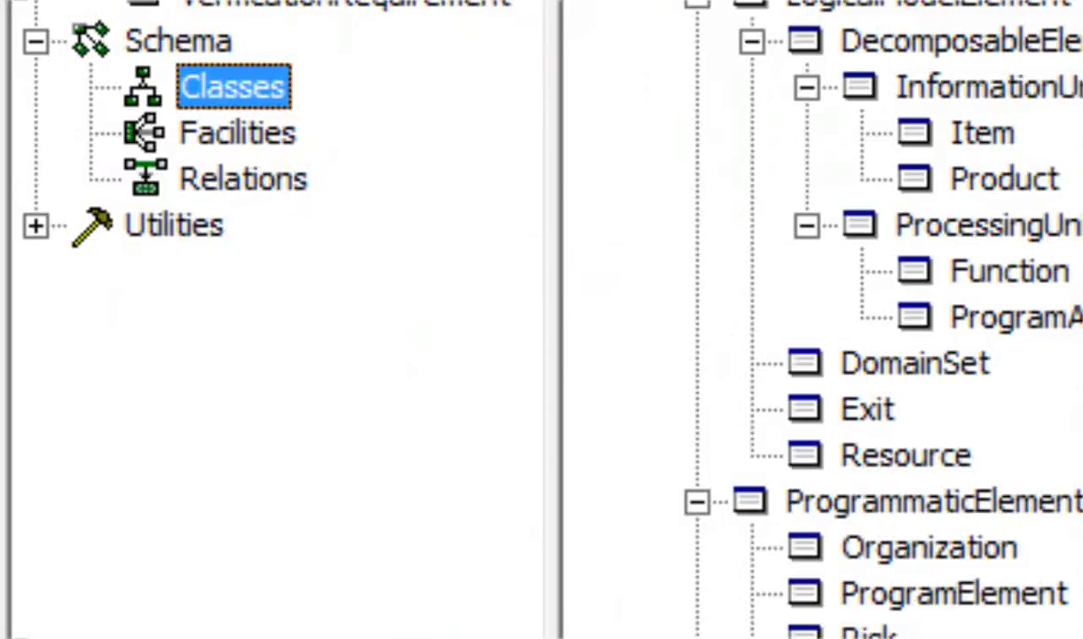
left_click(174, 225)
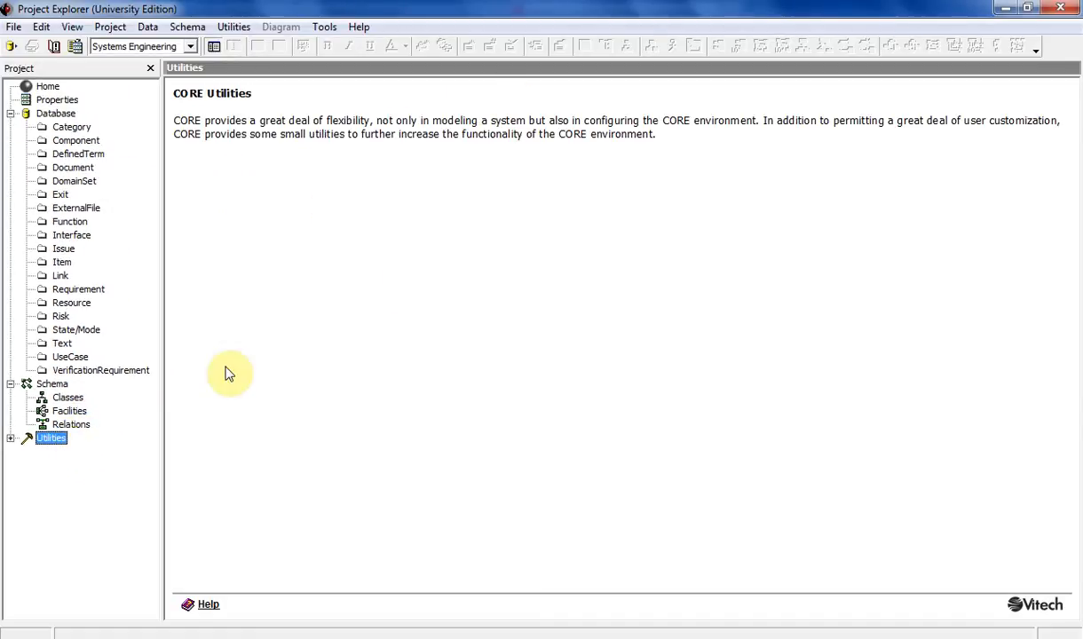
Open the Database's Requirement folder as an All Elements list.
left_click(78, 288)
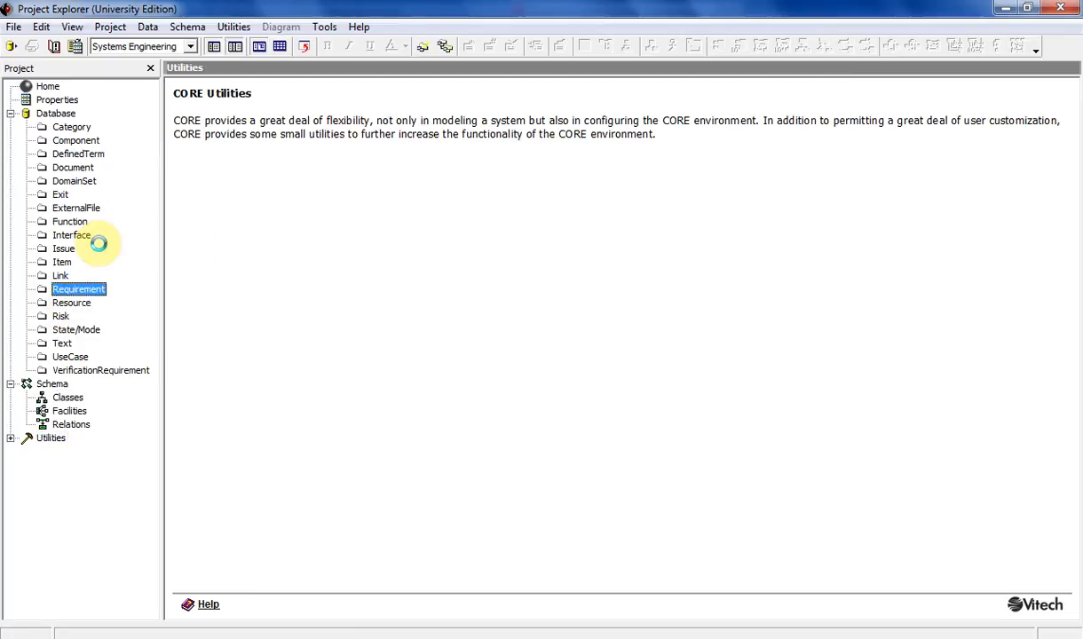
double_click(78, 288)
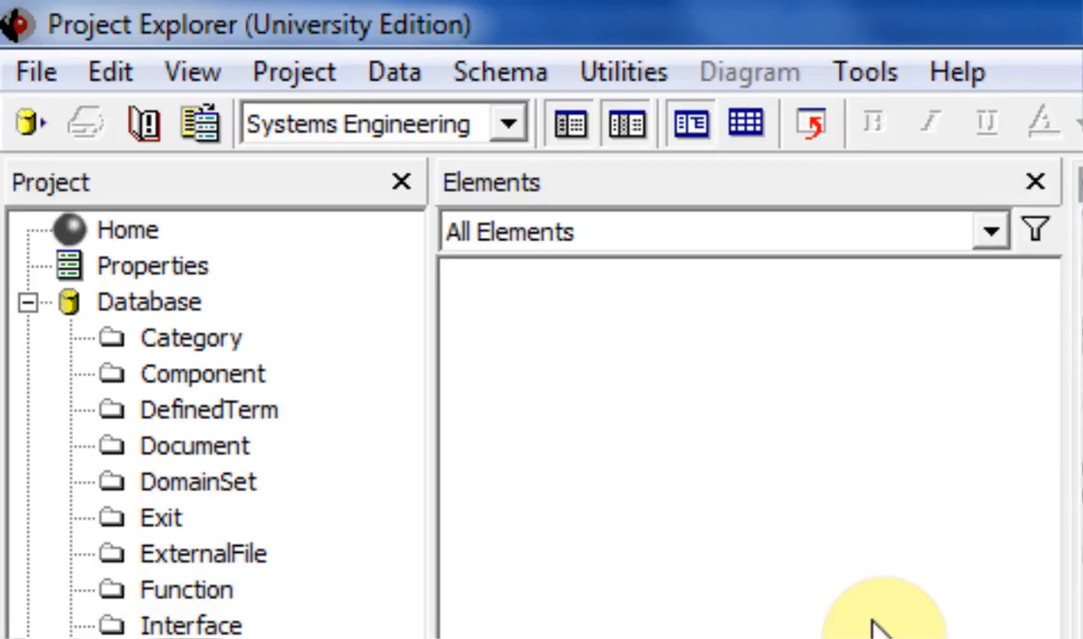
mouse_move(36, 73)
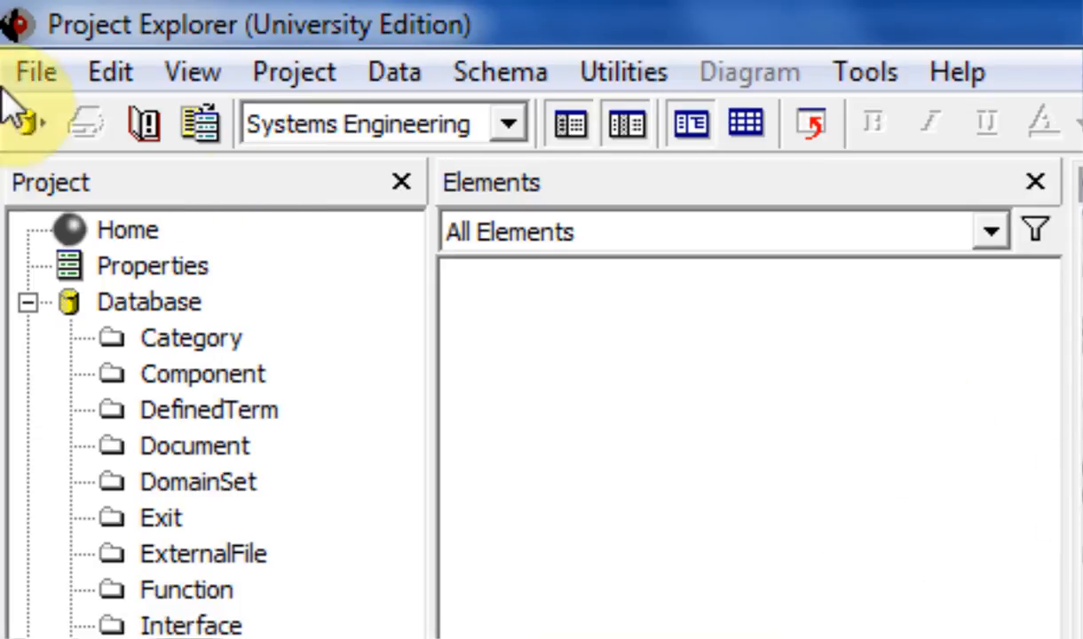
Browse the File and Edit menus, returning to File's Import and Export commands.
left_click(35, 72)
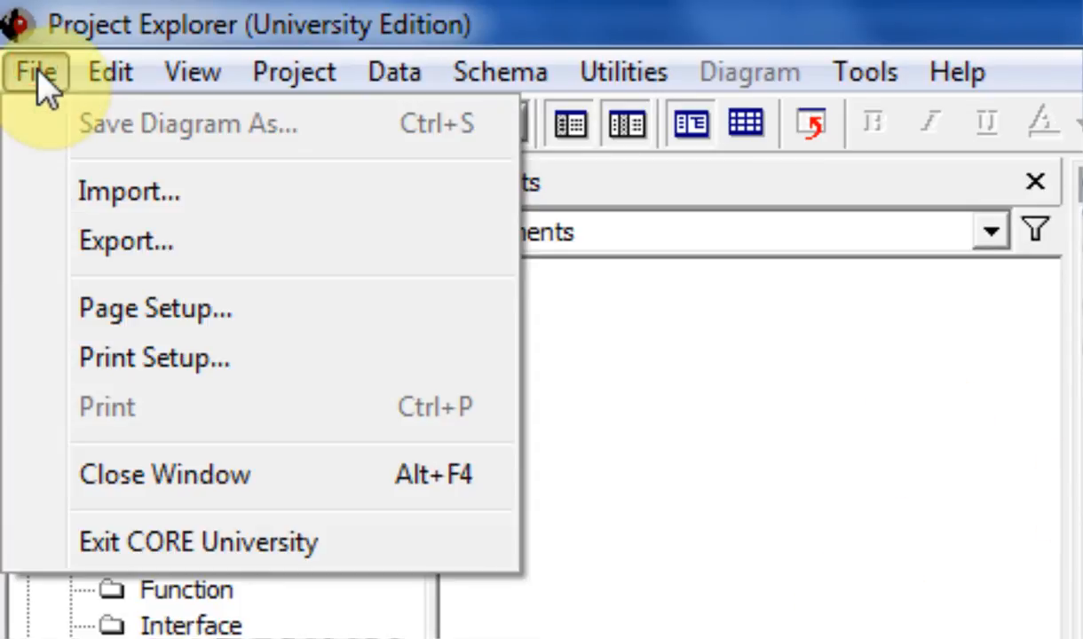
left_click(109, 72)
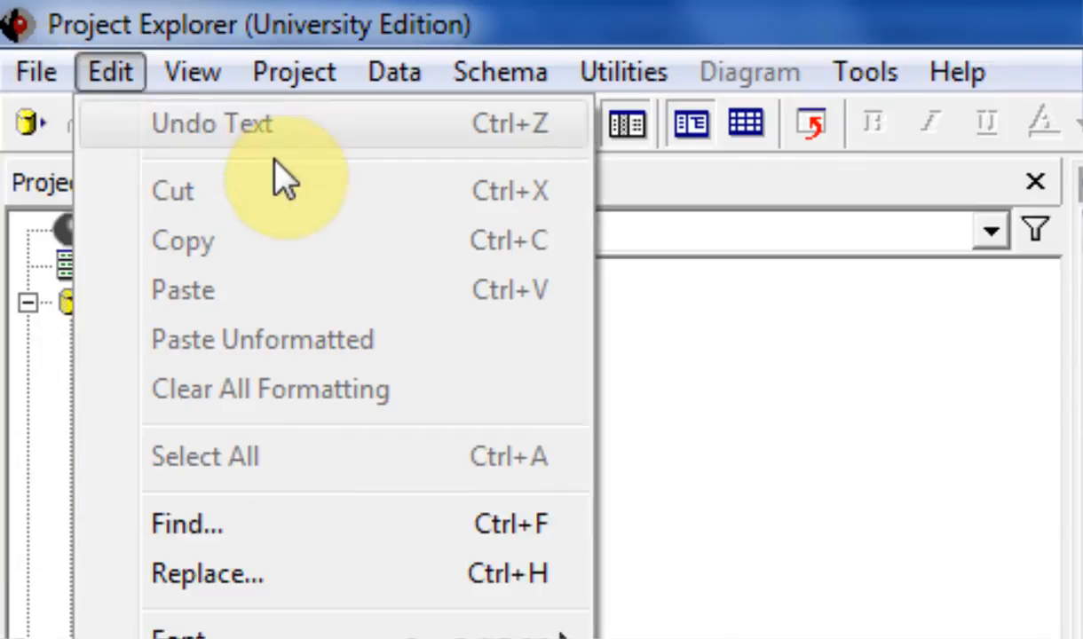
left_click(35, 72)
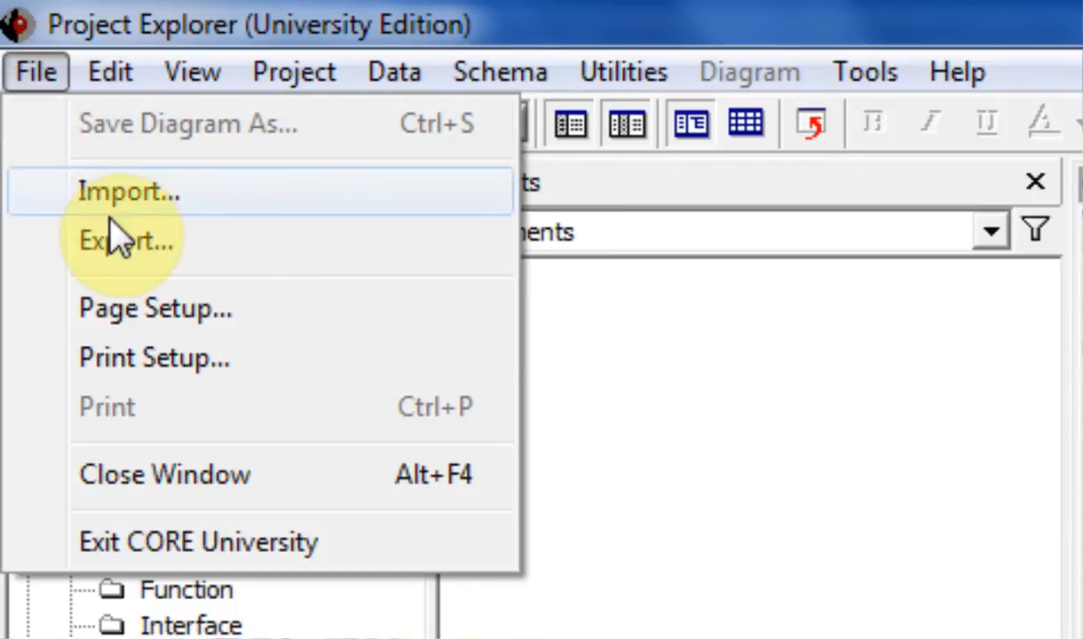
mouse_move(71, 150)
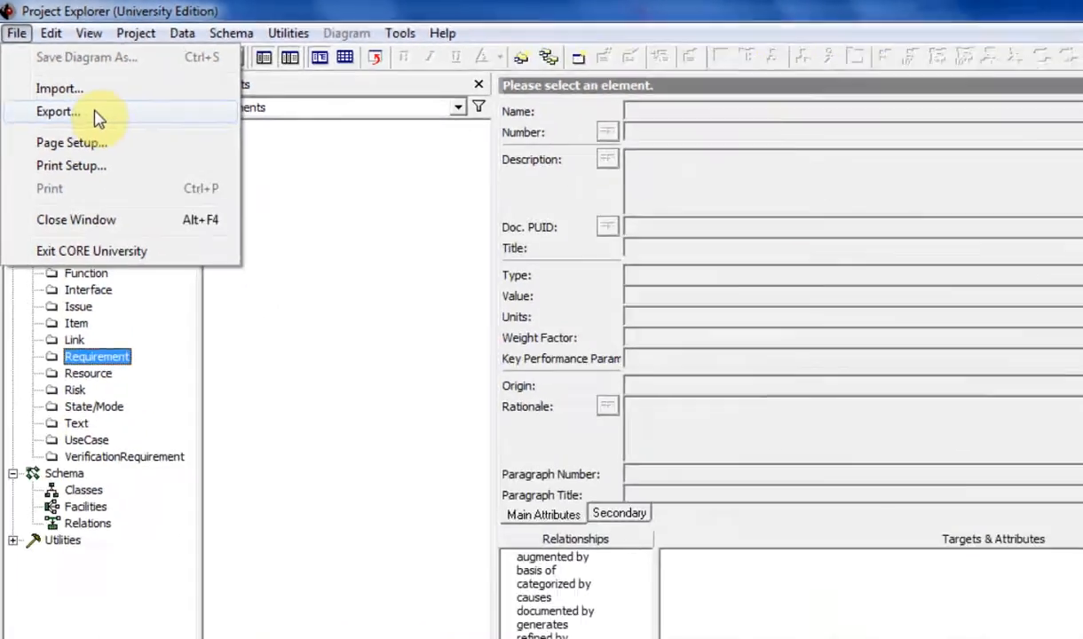
Export the project to Documents > Radio Project as Test.a70, replacing the existing file.
left_click(55, 111)
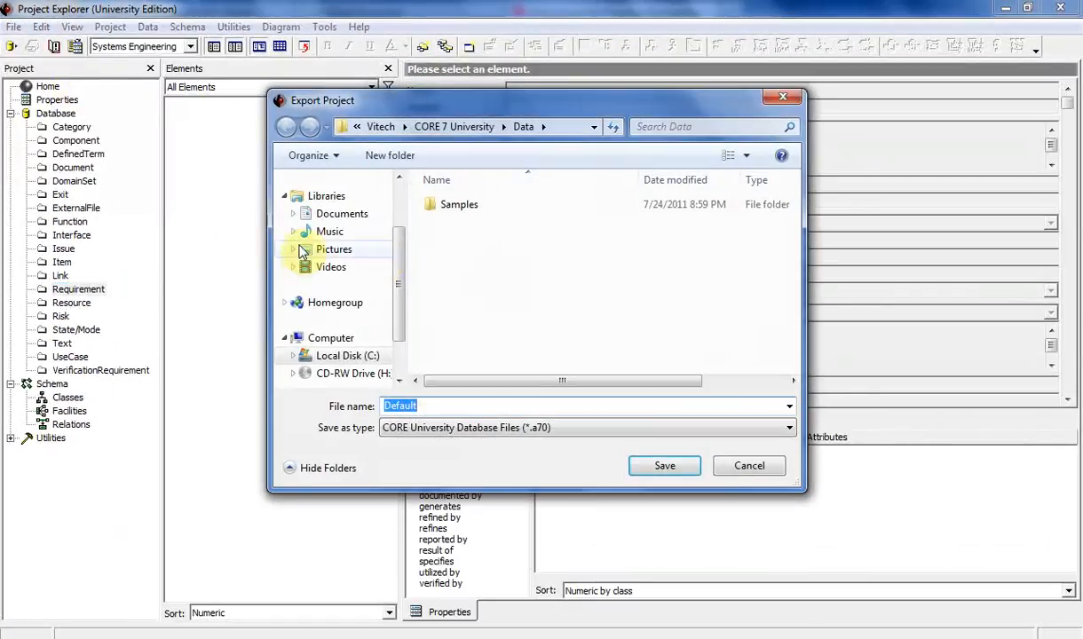
left_click(342, 213)
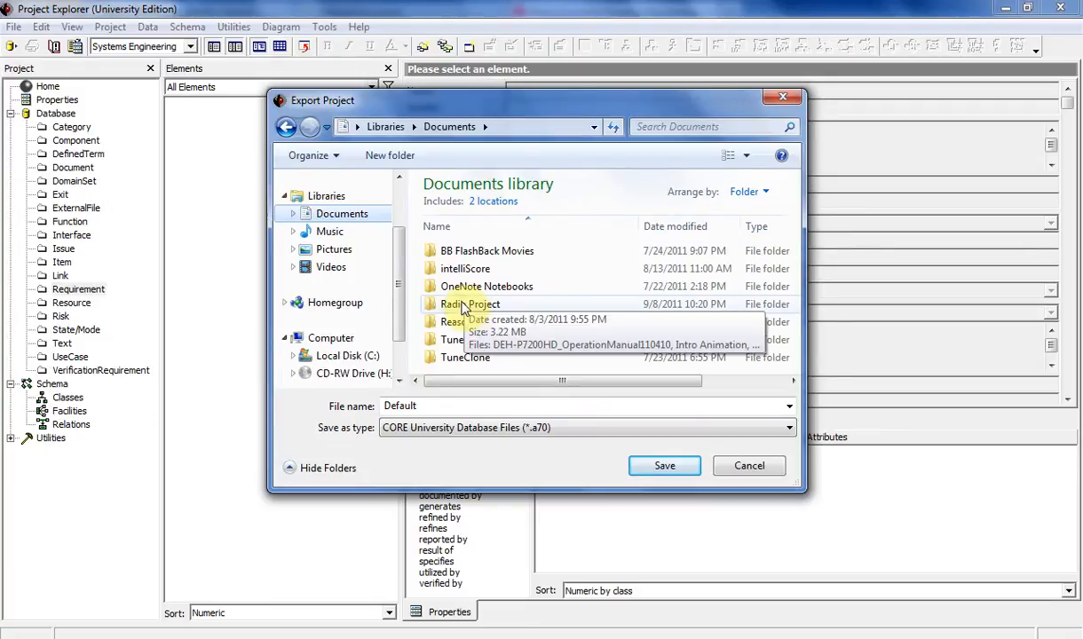
double_click(471, 304)
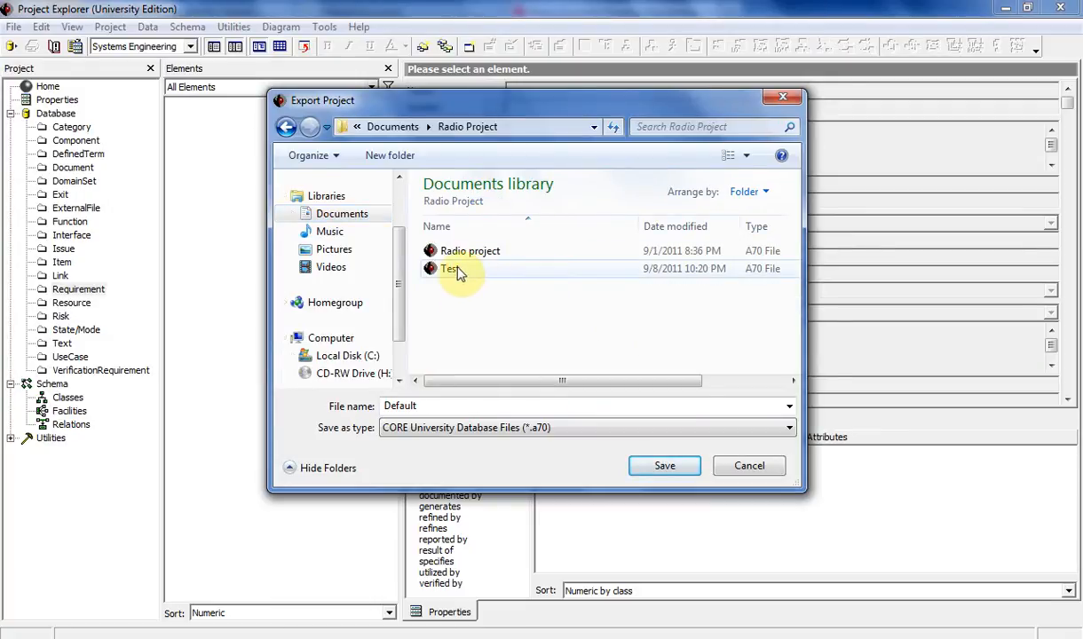
left_click(451, 269)
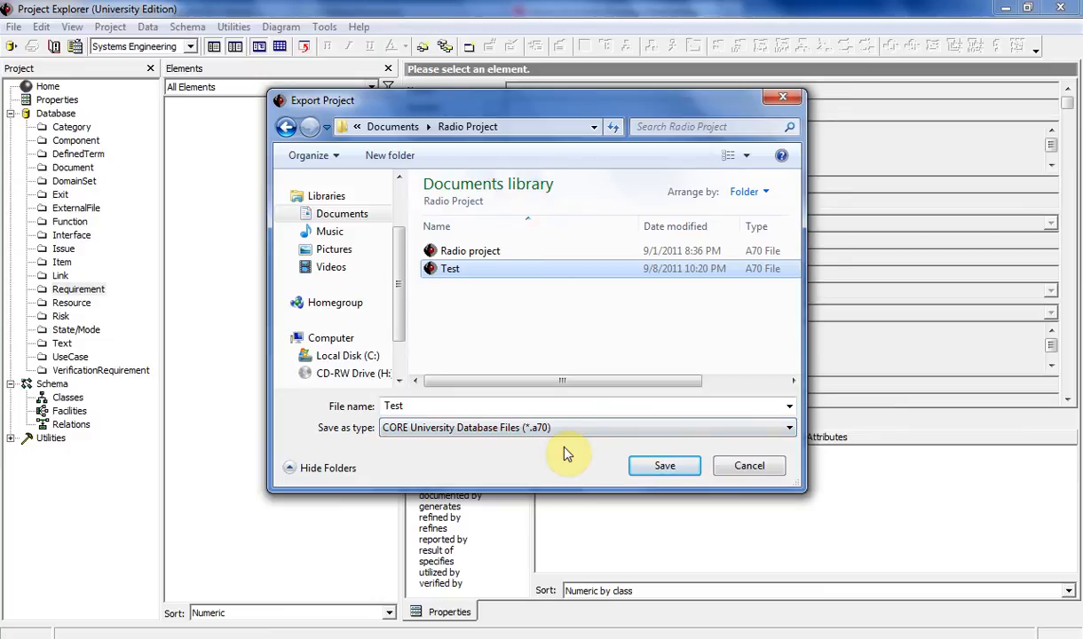
left_click(664, 465)
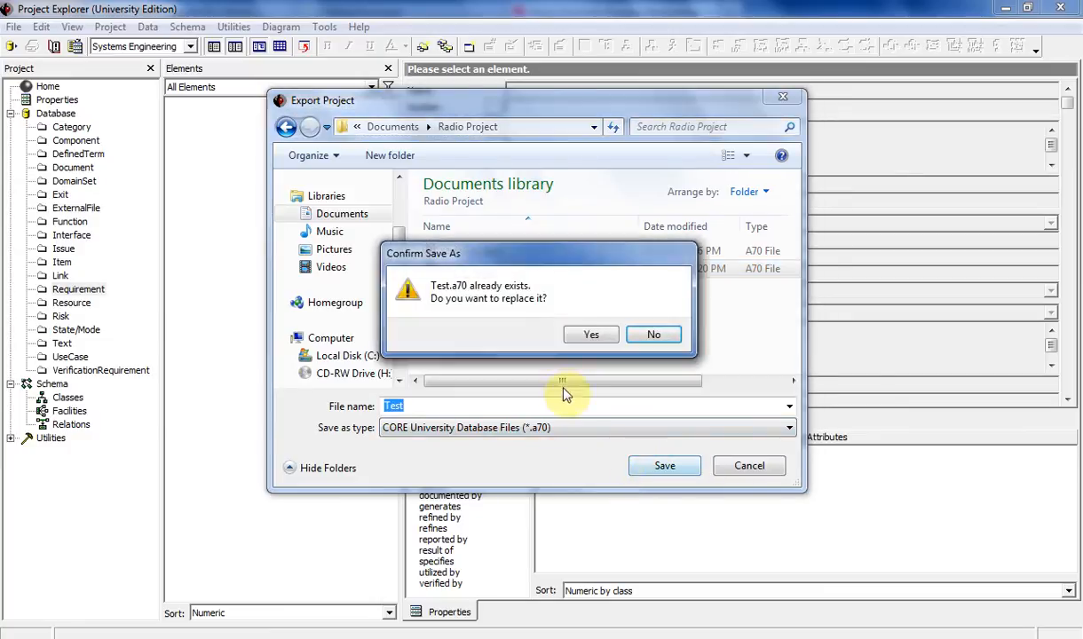
left_click(592, 334)
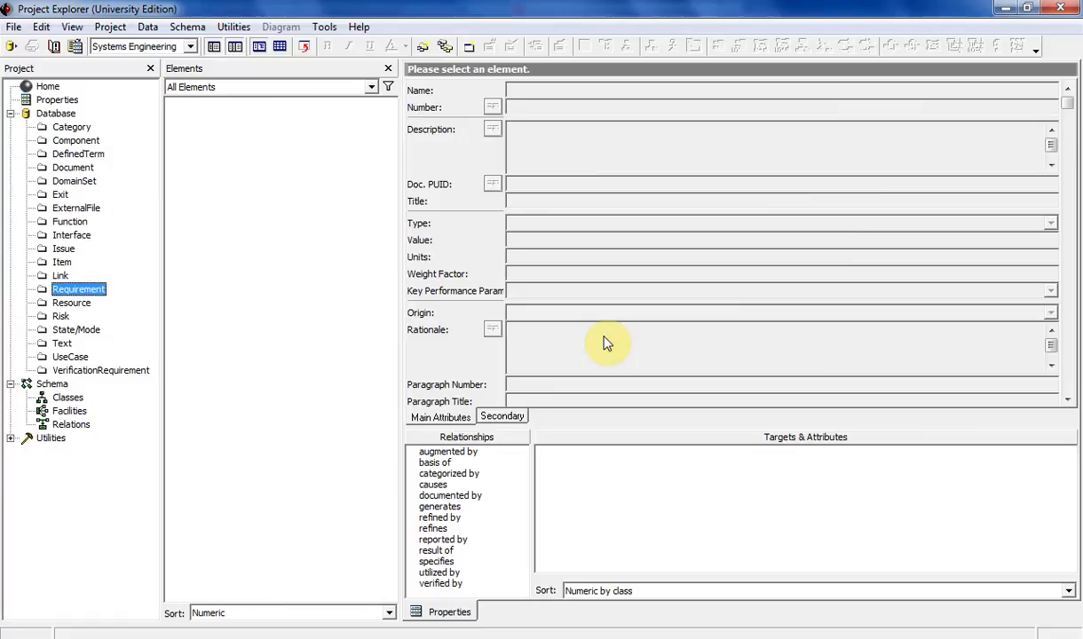
mouse_move(261, 242)
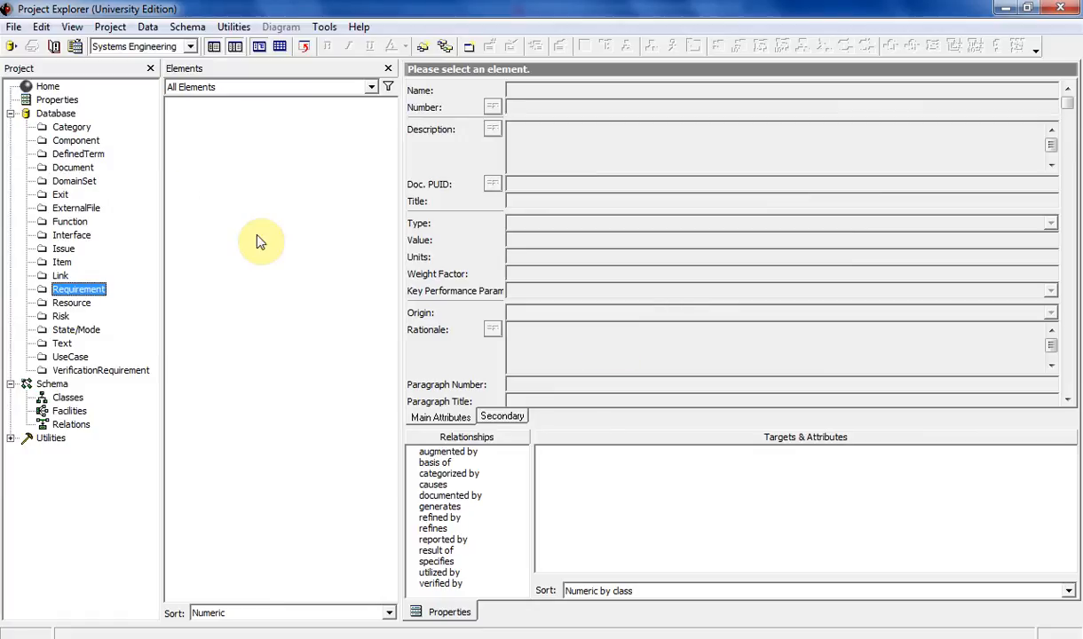
mouse_move(289, 230)
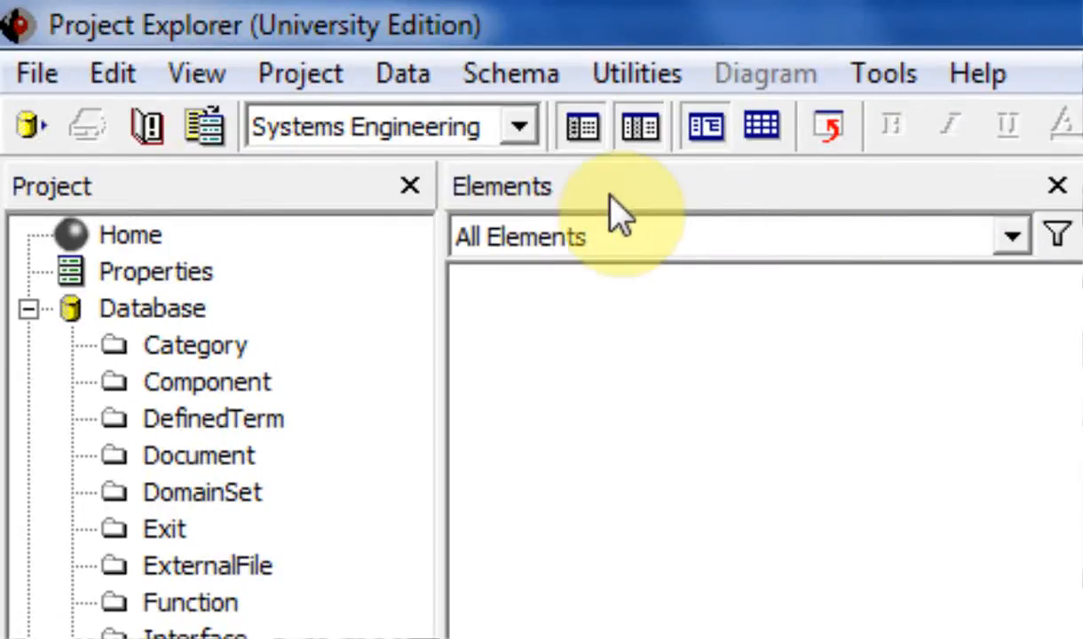
mouse_move(390, 127)
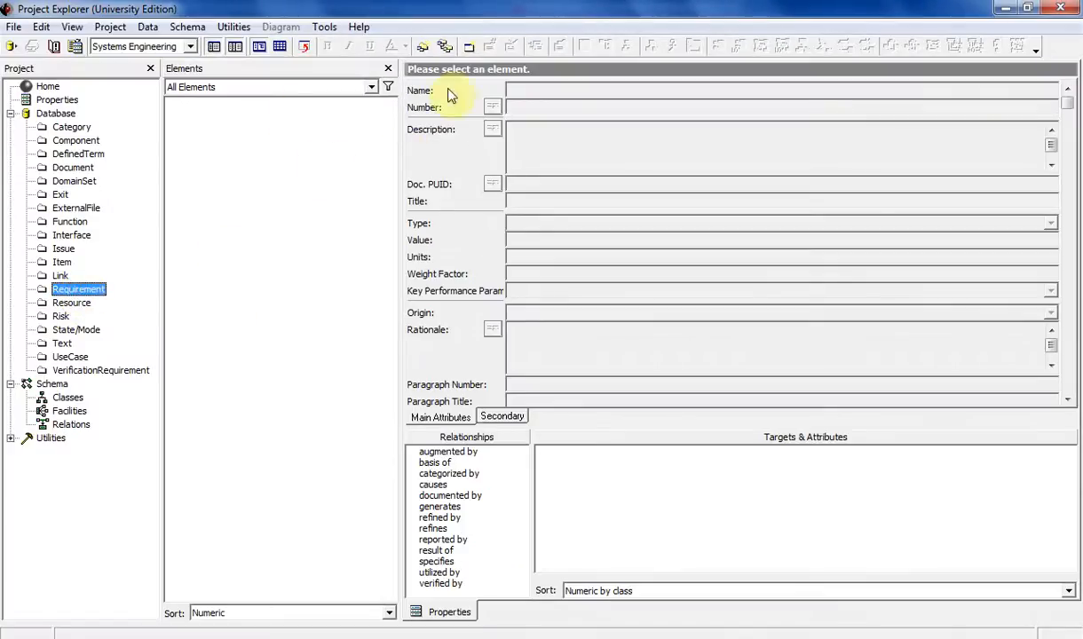
mouse_move(583, 145)
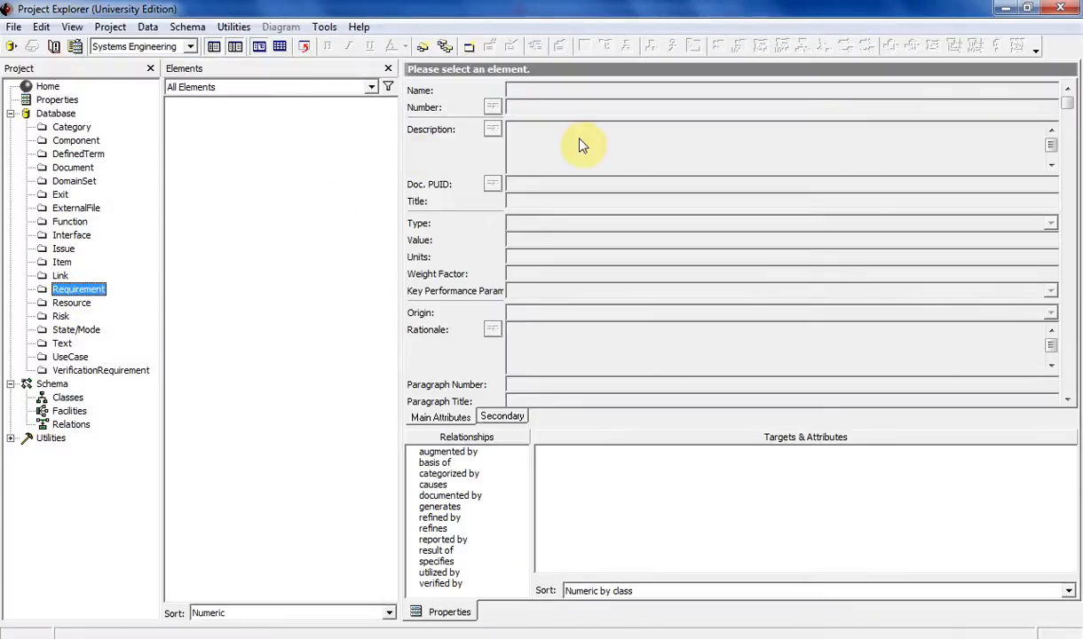
mouse_move(673, 47)
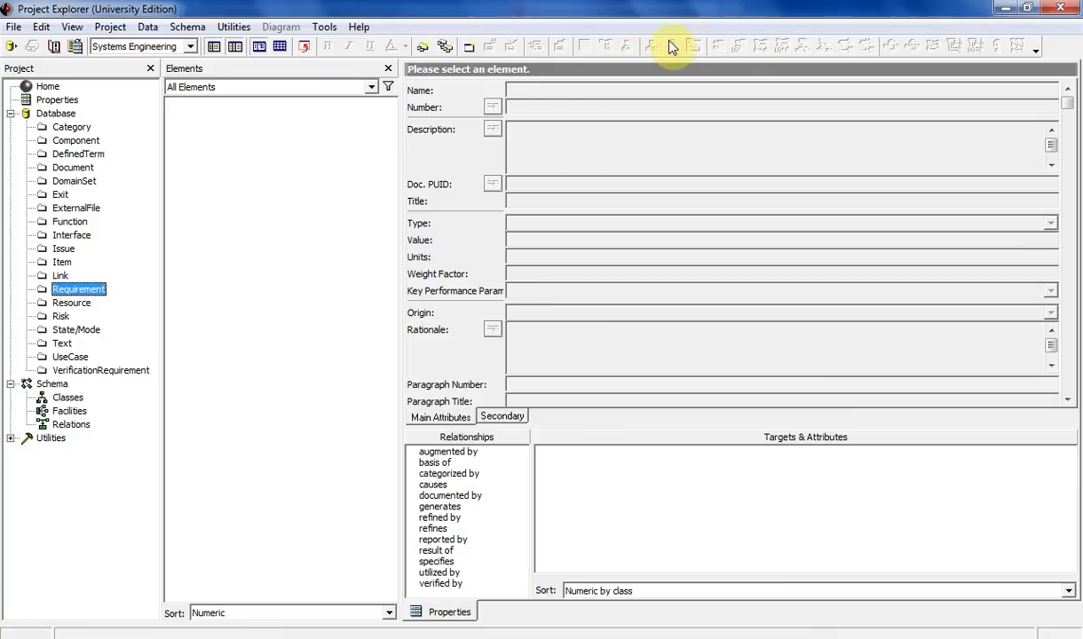
mouse_move(1017, 50)
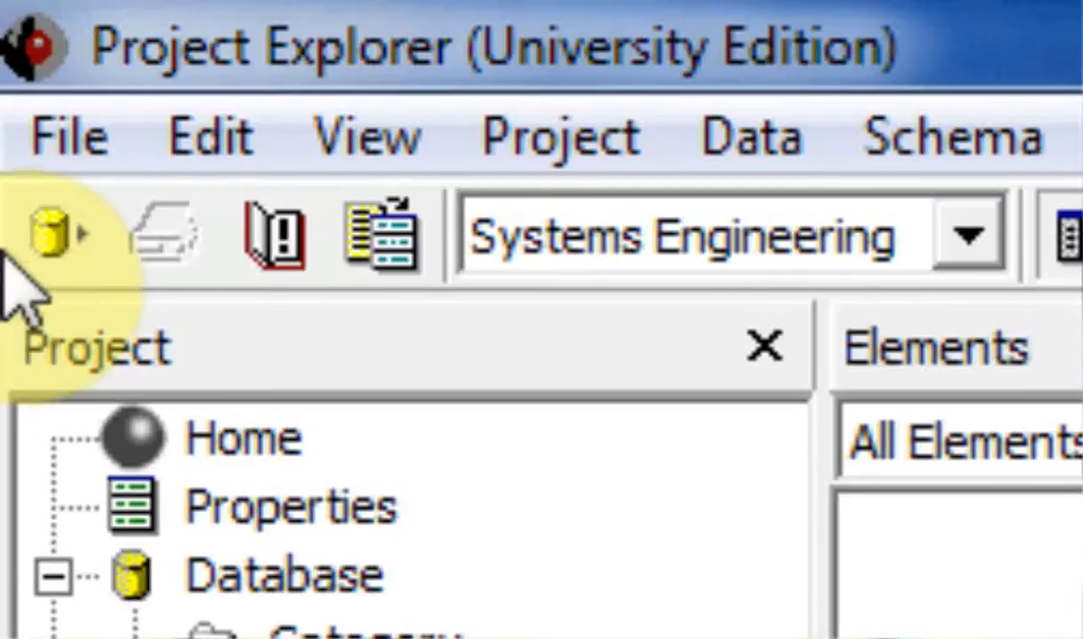
mouse_move(53, 235)
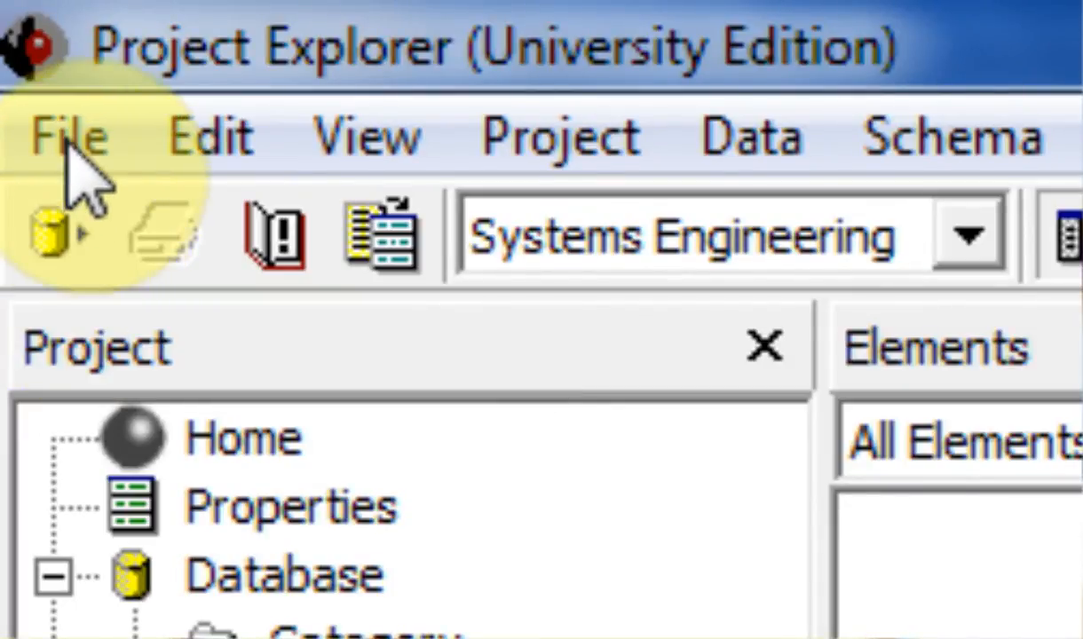
Re-export the repository data from the toolbar as Test.a70, overwriting the existing file.
left_click(66, 137)
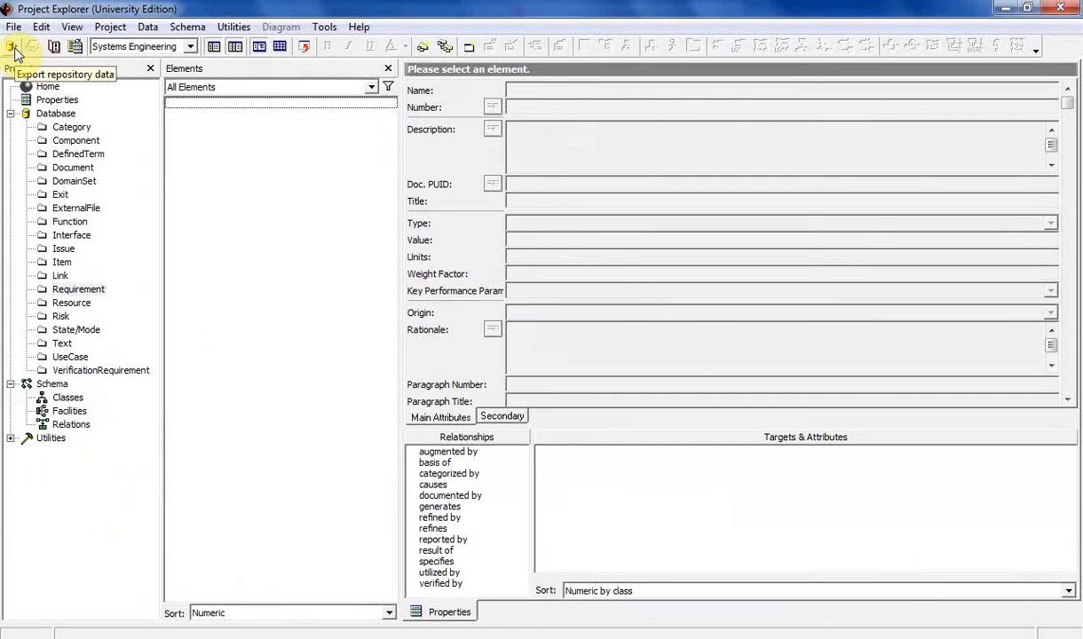
left_click(13, 47)
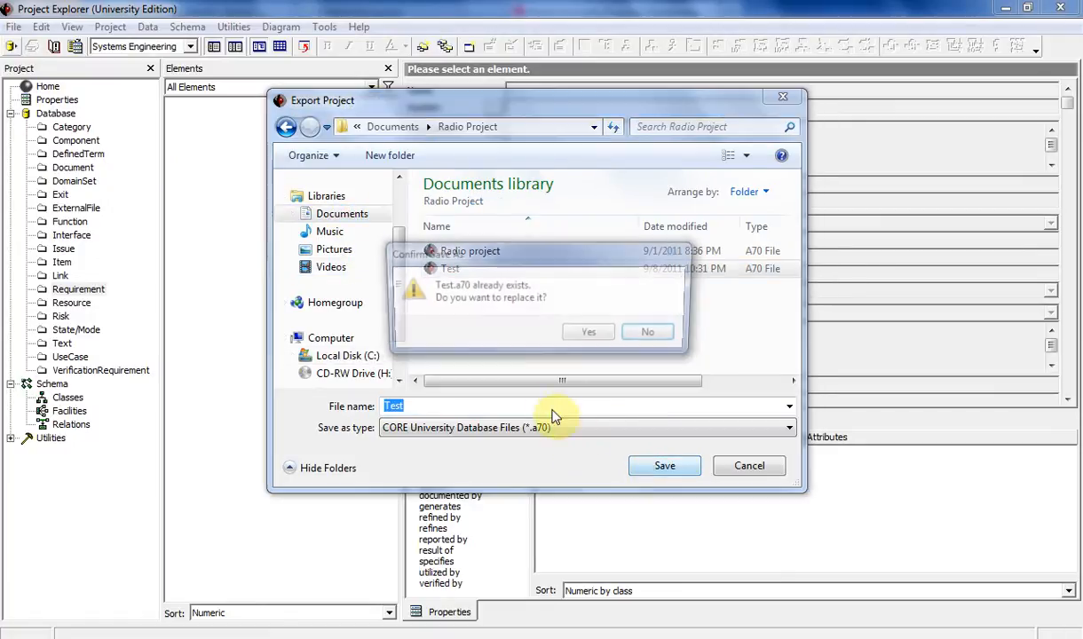
left_click(588, 331)
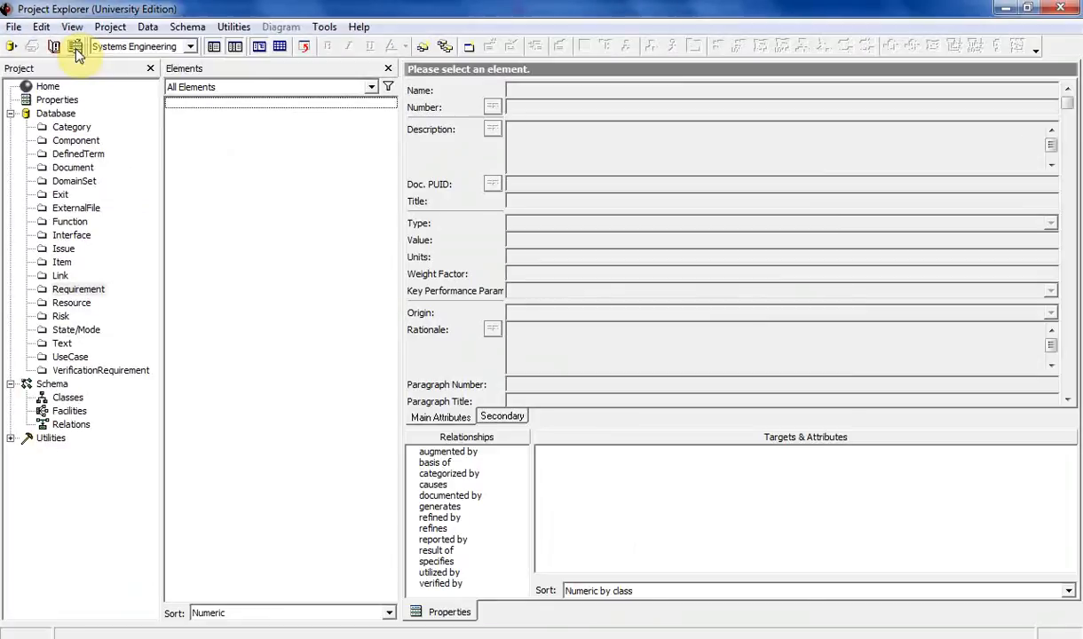
left_click(75, 47)
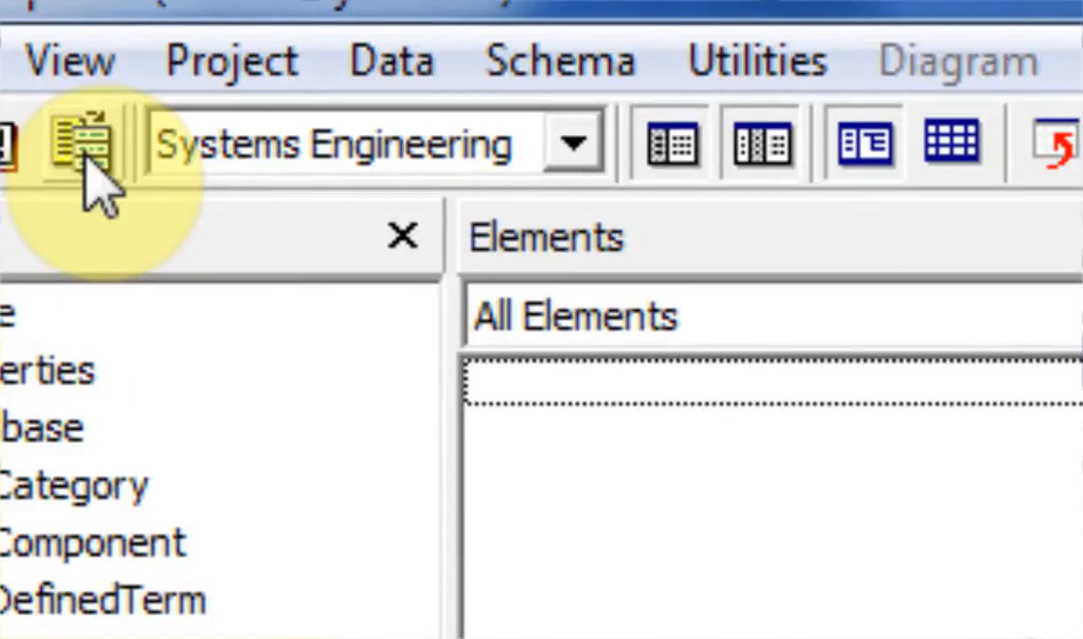
left_click(291, 71)
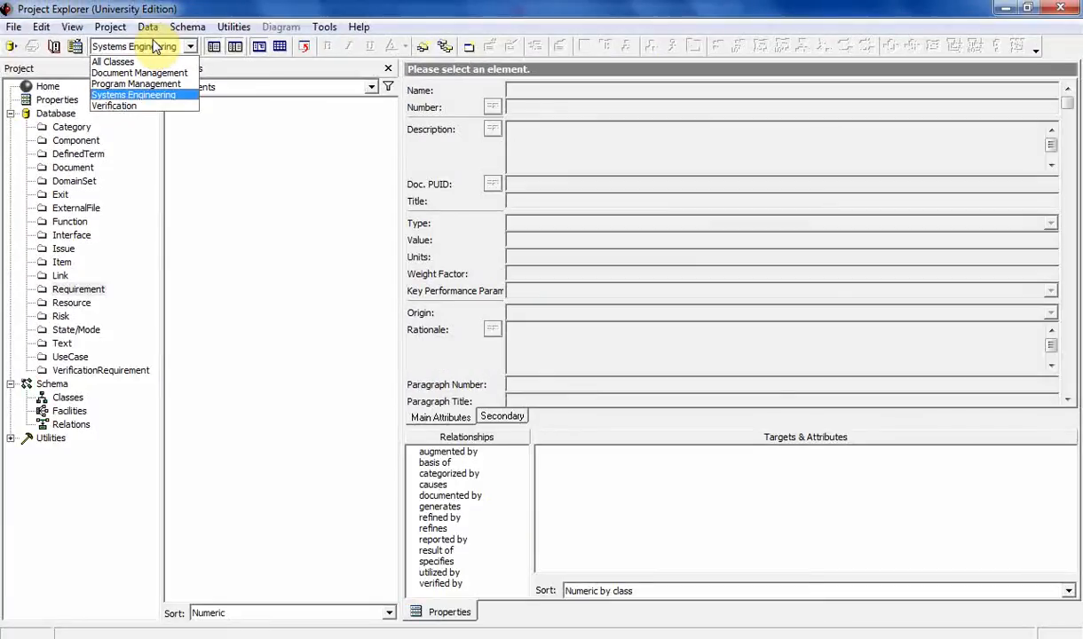
left_click(138, 73)
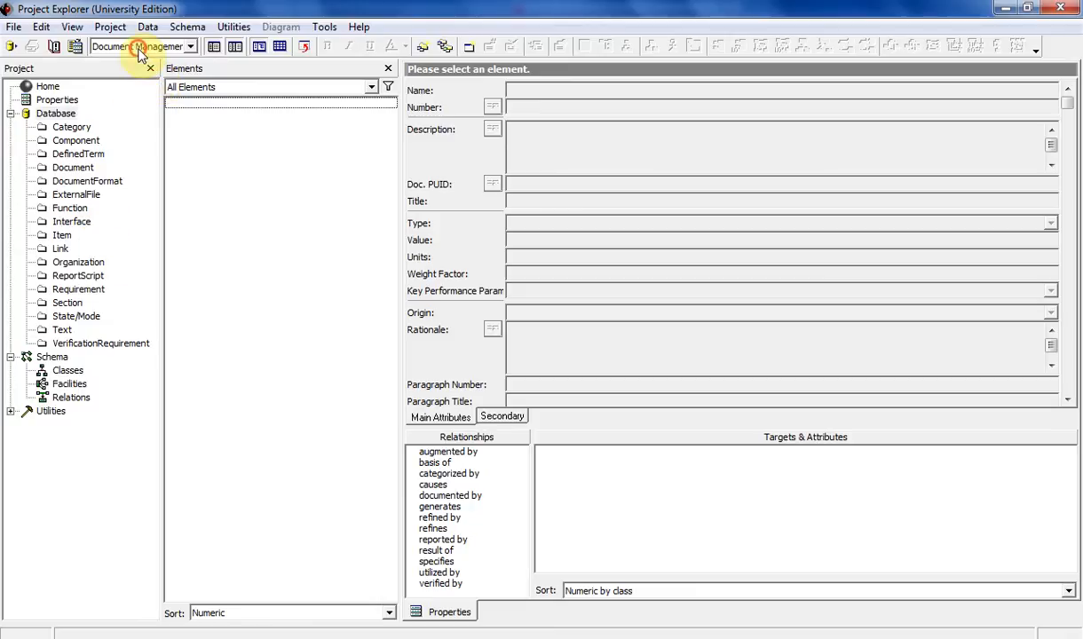
left_click(142, 47)
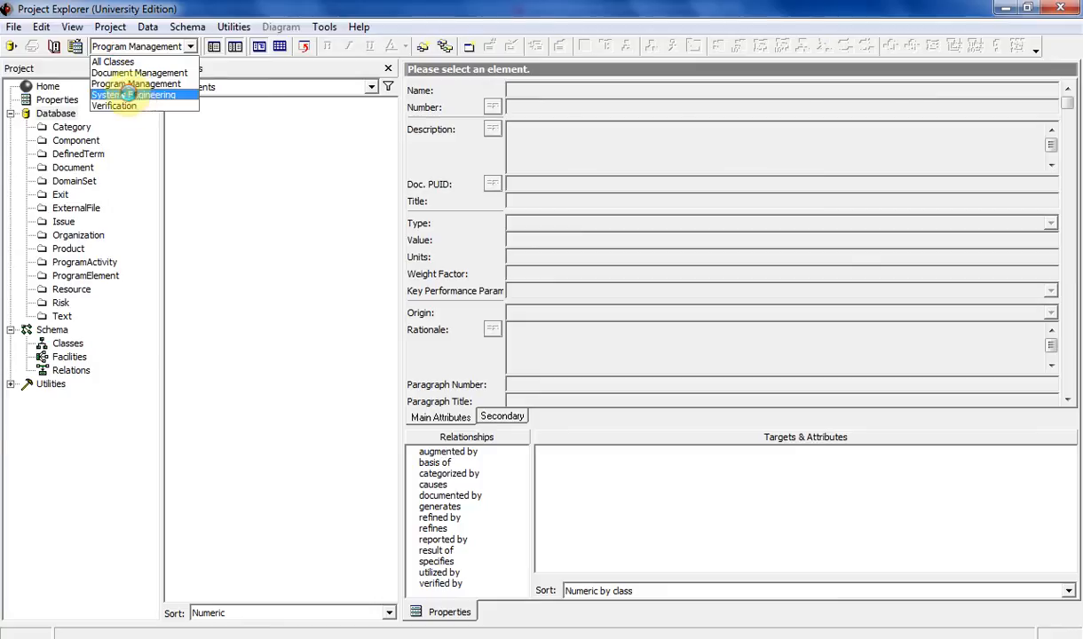
left_click(133, 95)
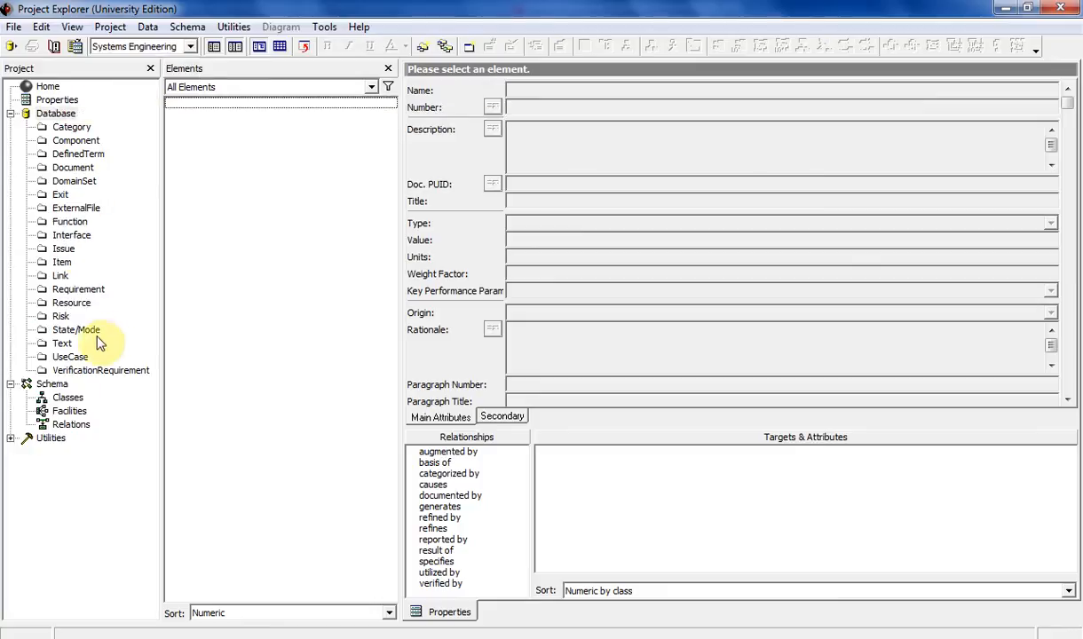
left_click(143, 46)
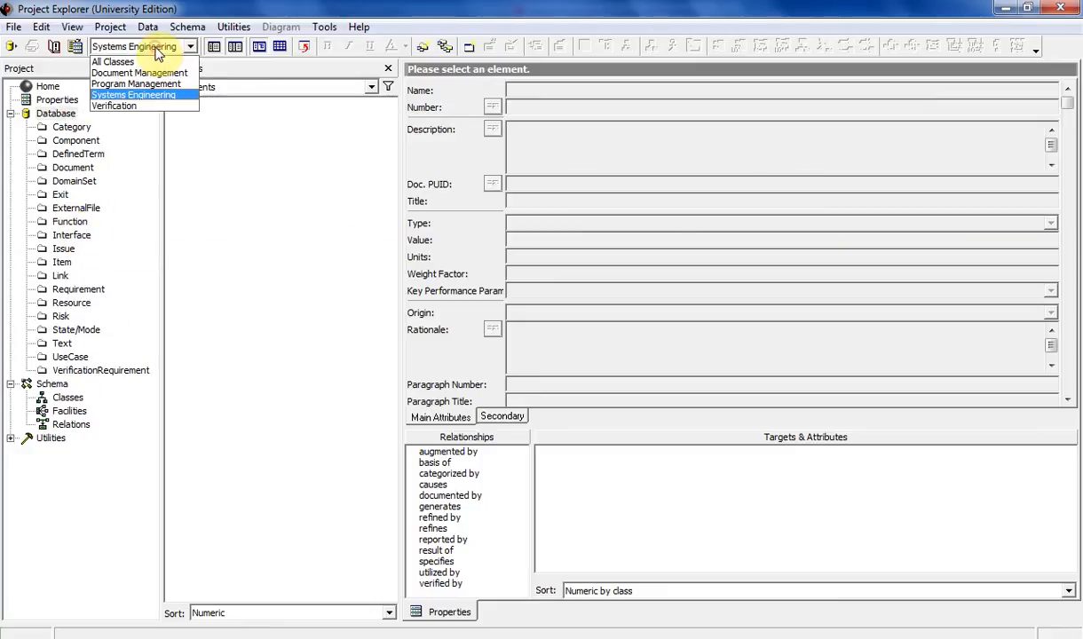
left_click(113, 106)
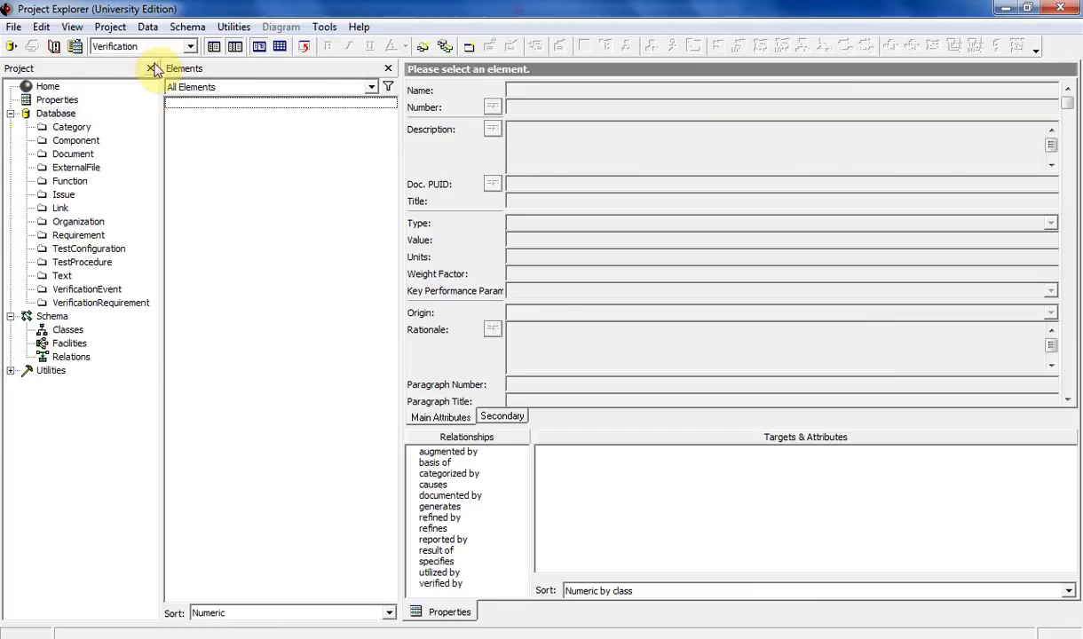
left_click(189, 46)
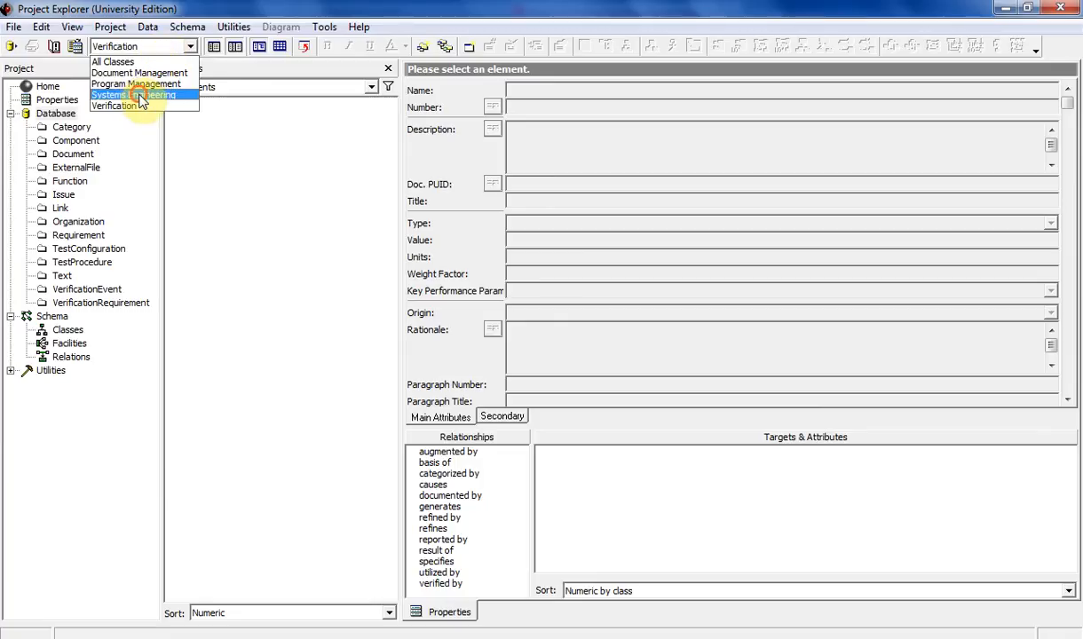
left_click(135, 95)
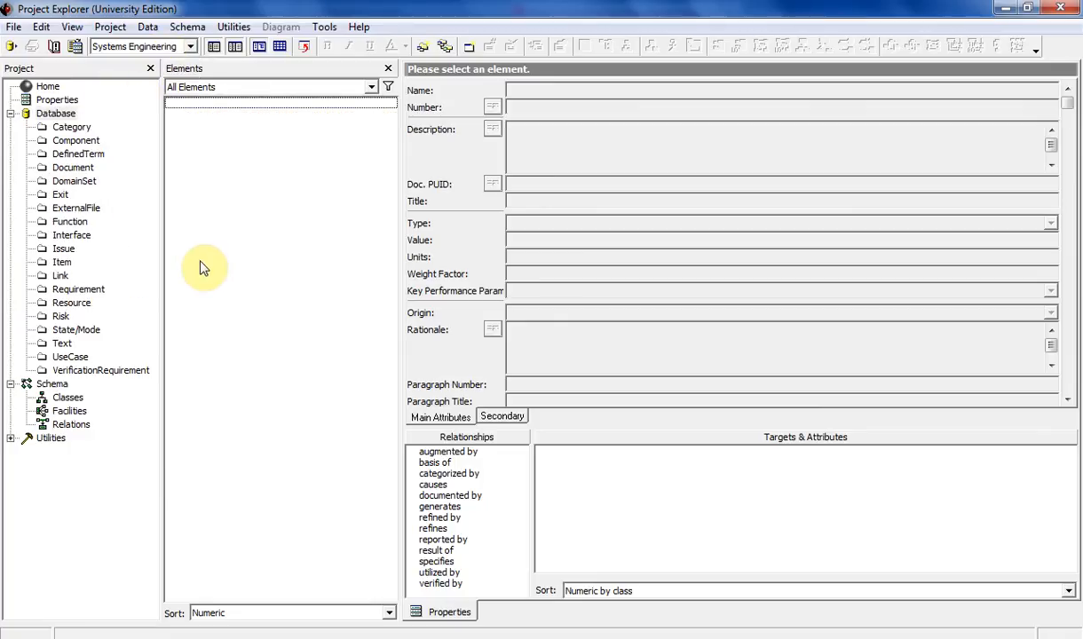